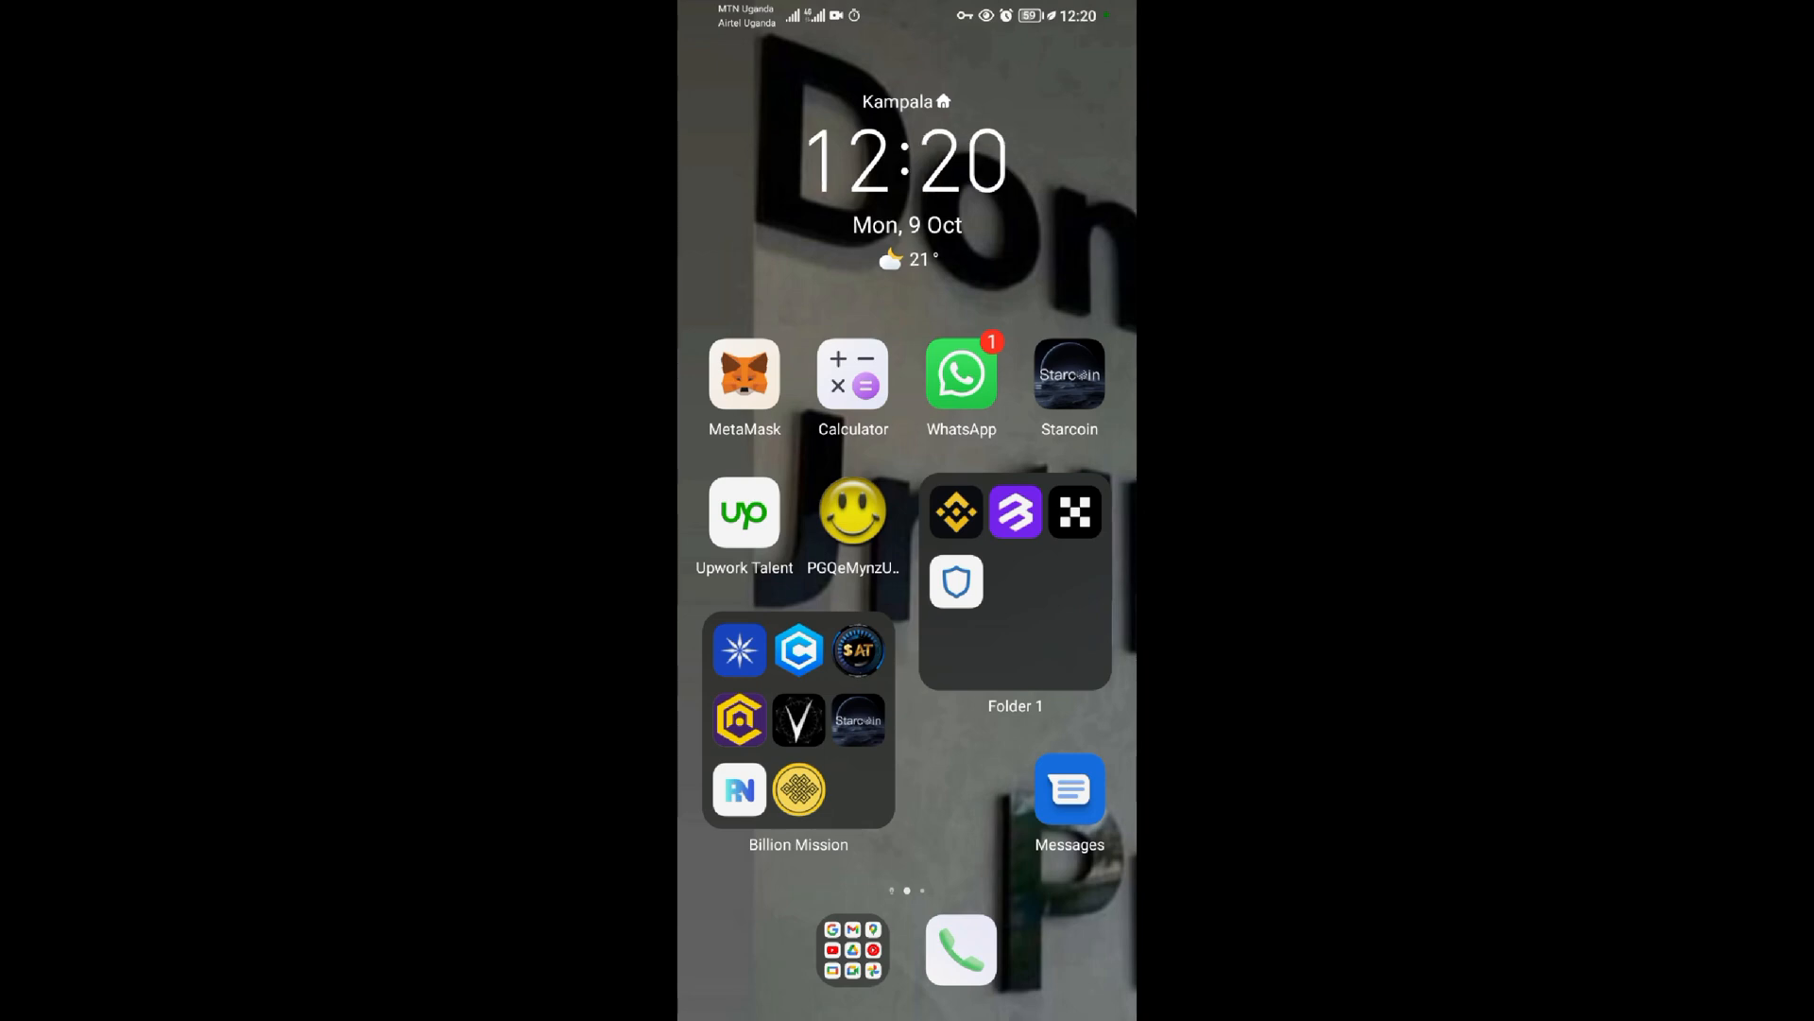
Search the launcher's app drawer for 'messa' to isolate the Messages app
{"action": "scroll", "scroll_direction": "up", "scroll_amount": 3}
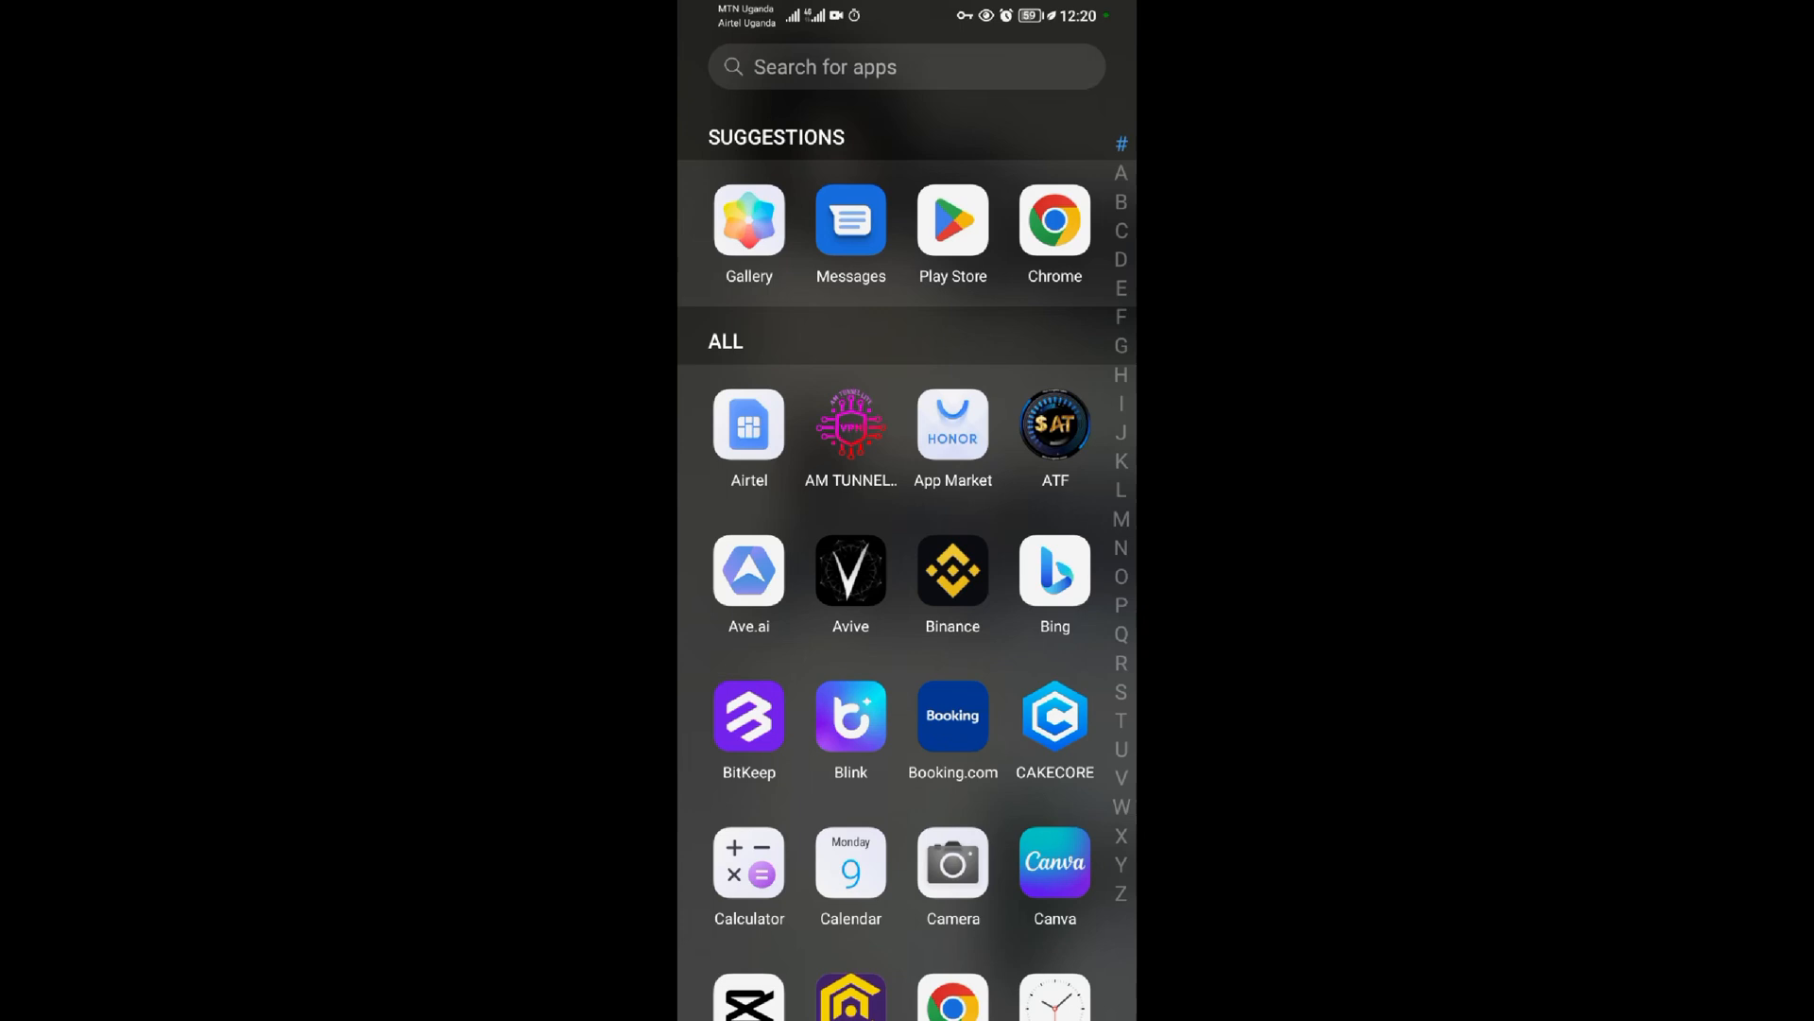
{"action": "left_click", "coordinate": [905, 66]}
{"action": "type", "text": "me"}
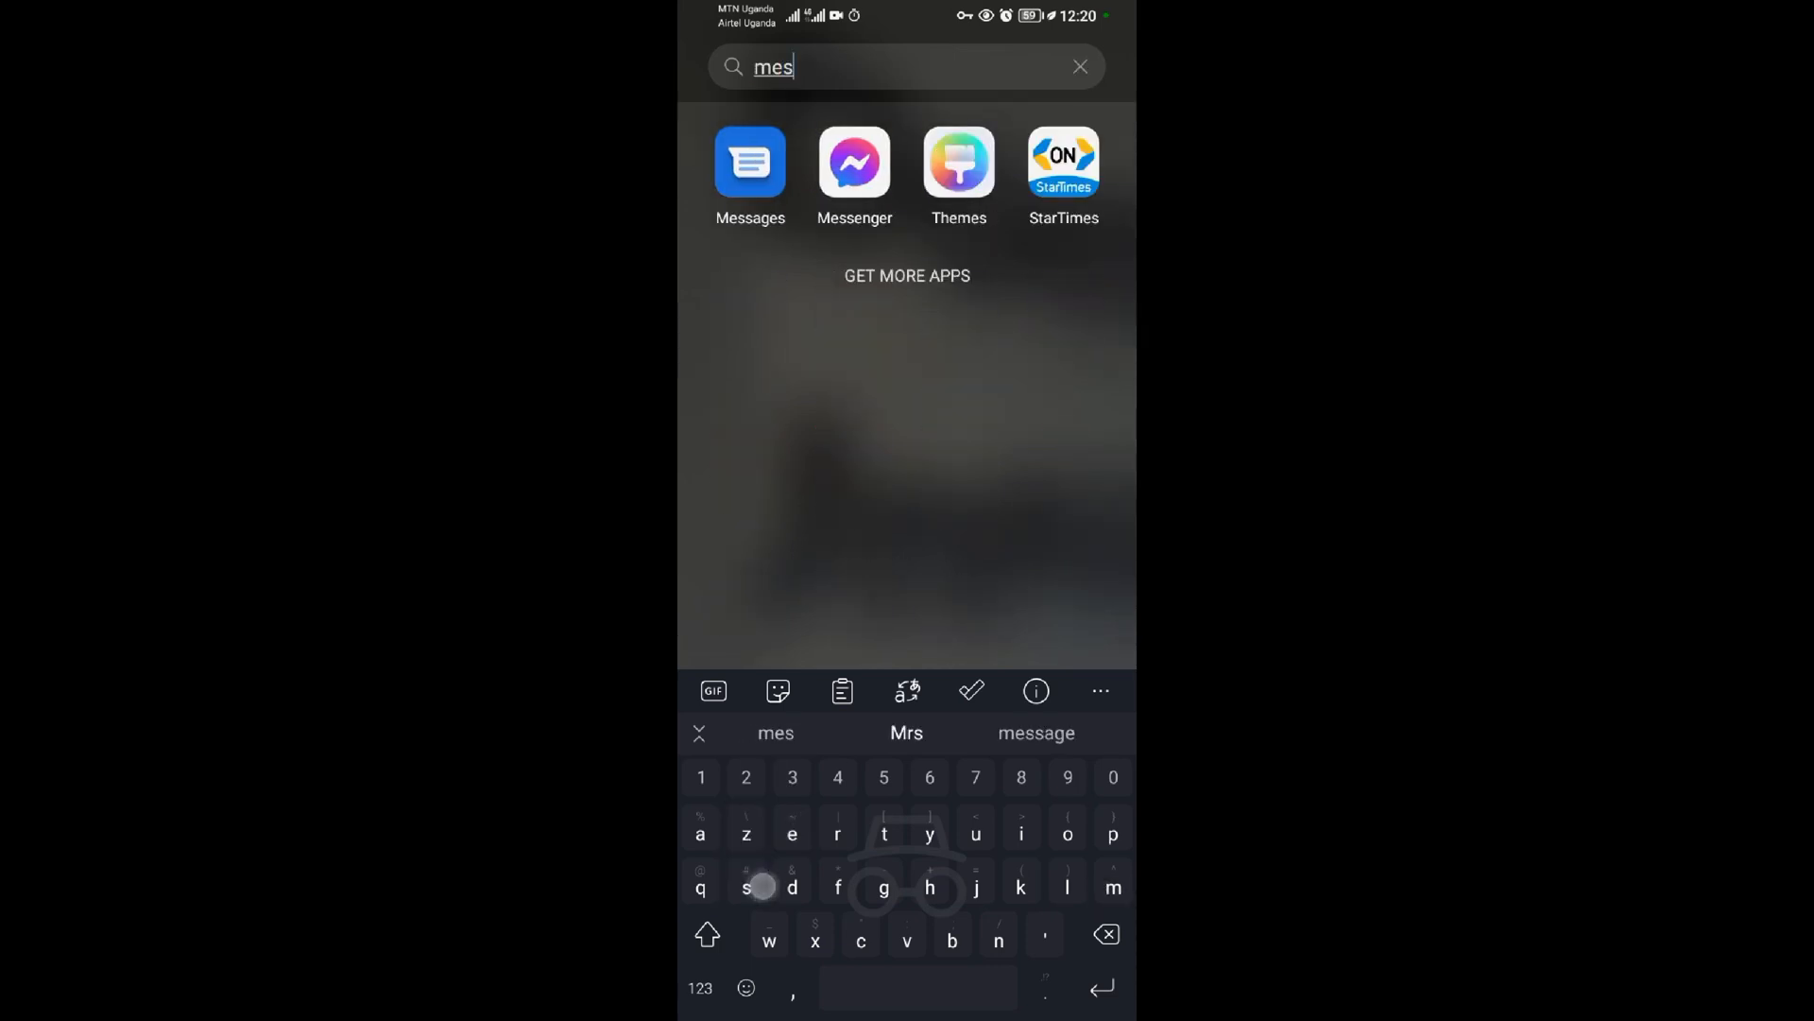
{"action": "type", "text": "sa"}
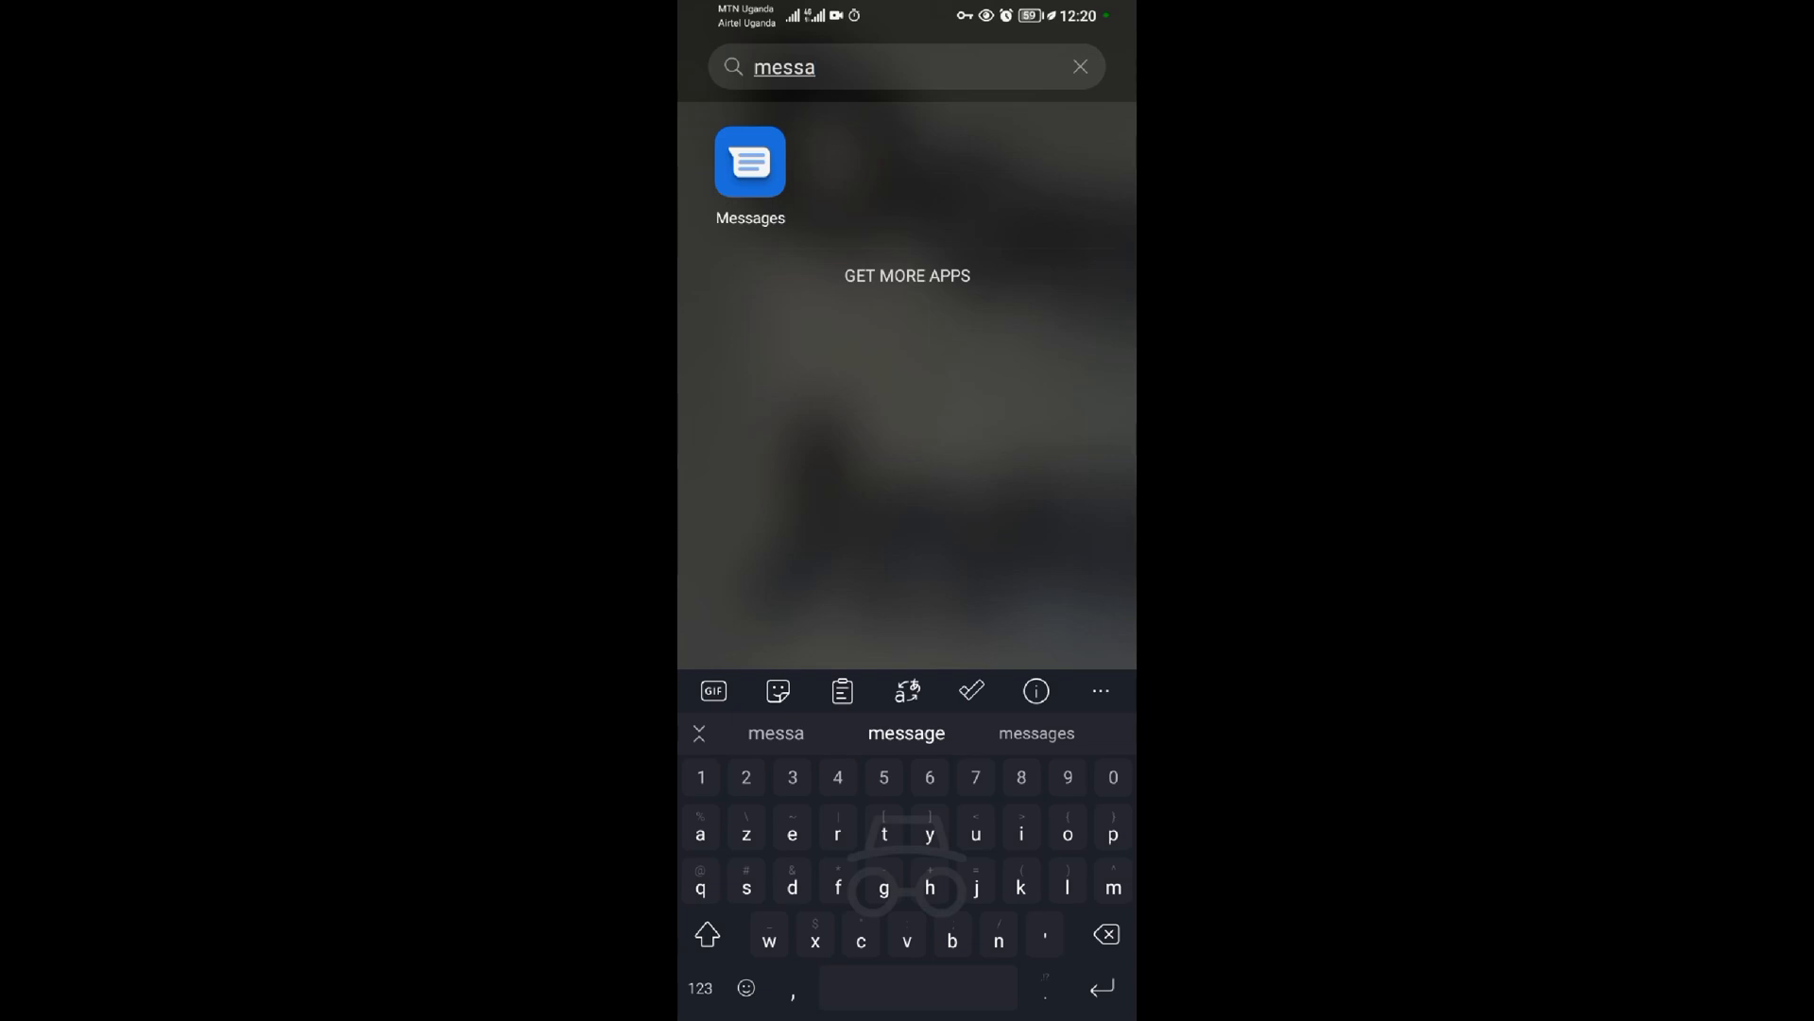
Launch Messages and start a new chat to reach the recipient list
{"action": "left_click", "coordinate": [750, 160]}
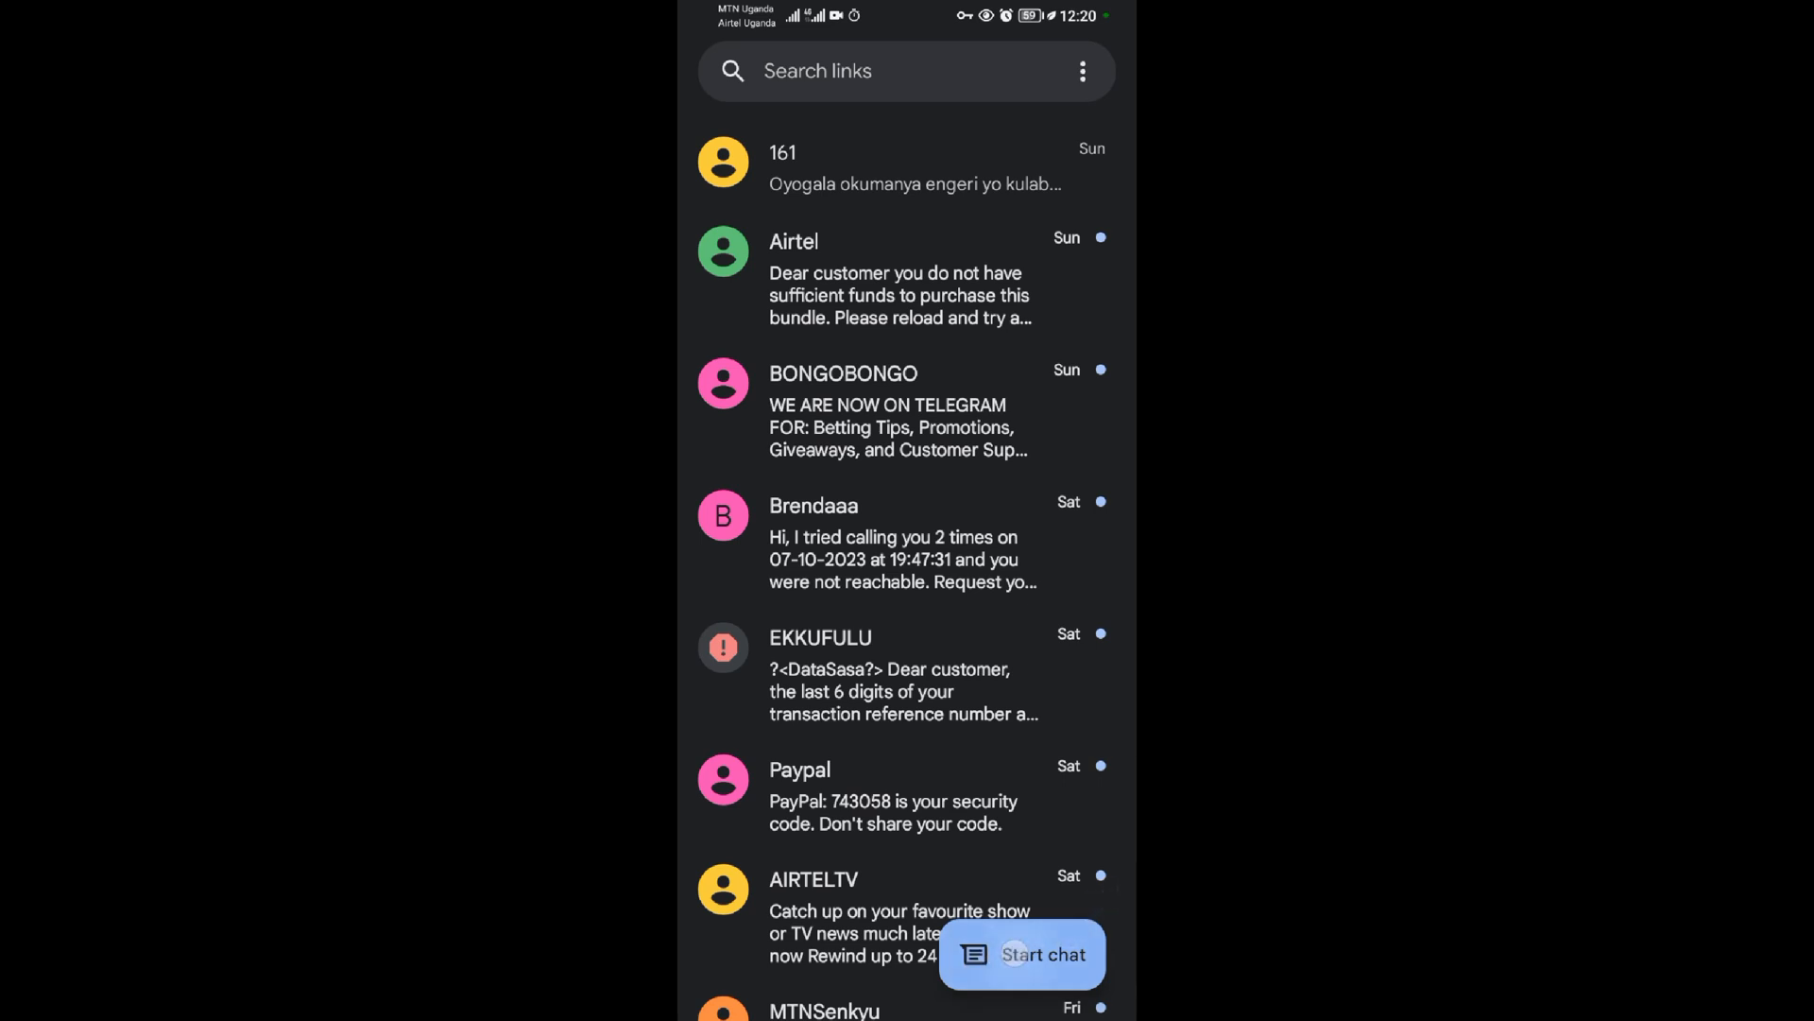
{"action": "left_click", "coordinate": [1021, 953]}
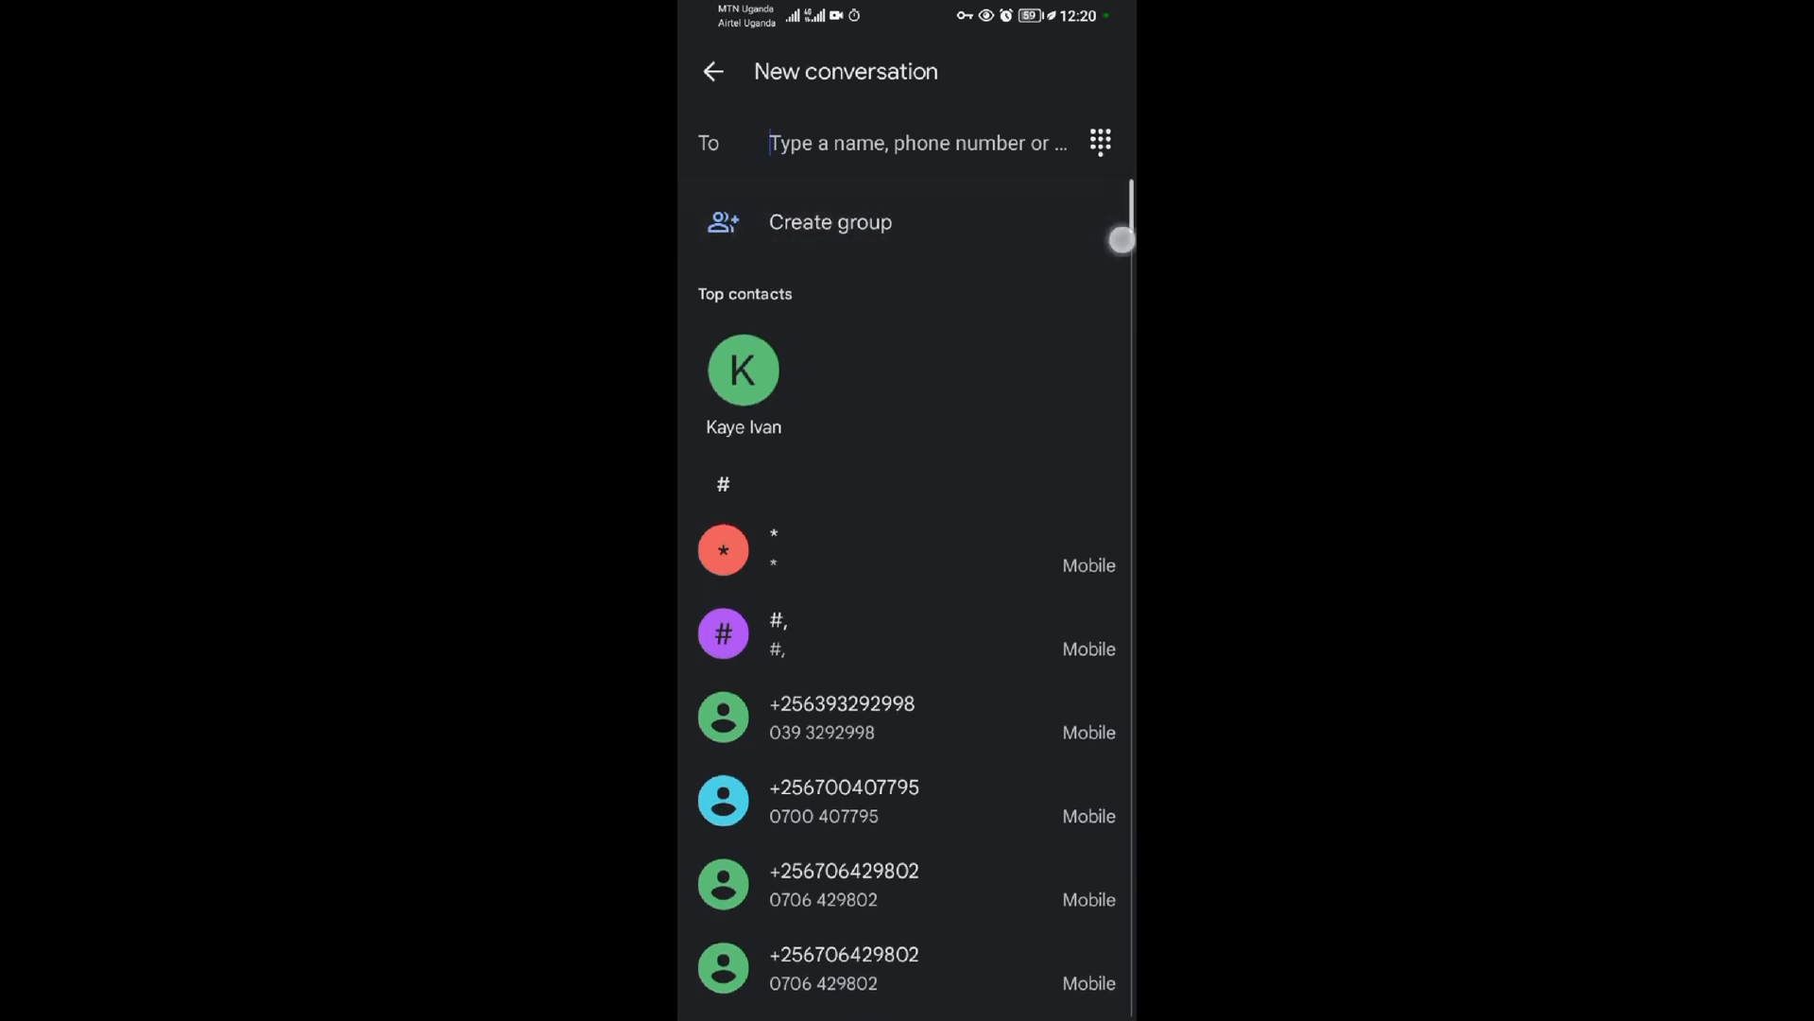
Create a group conversation and add Aloria as its first recipient
{"action": "left_click", "coordinate": [829, 223]}
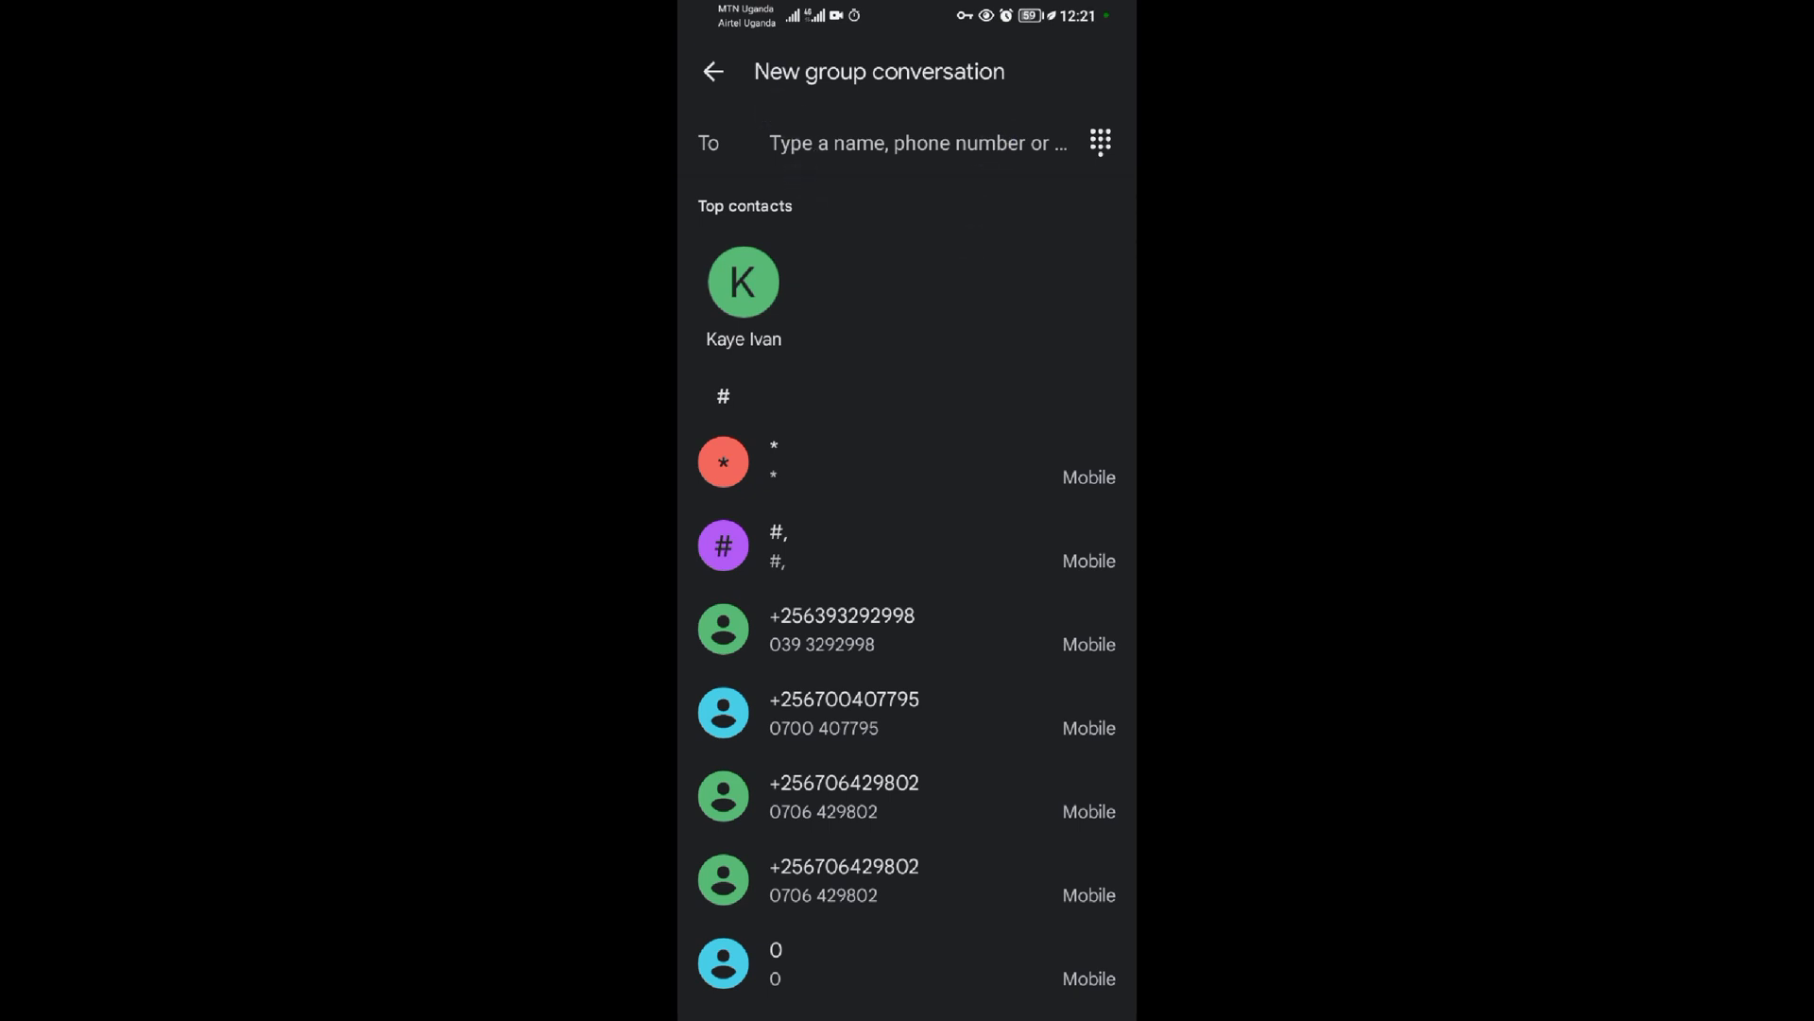
{"action": "scroll", "scroll_direction": "down", "scroll_amount": 3}
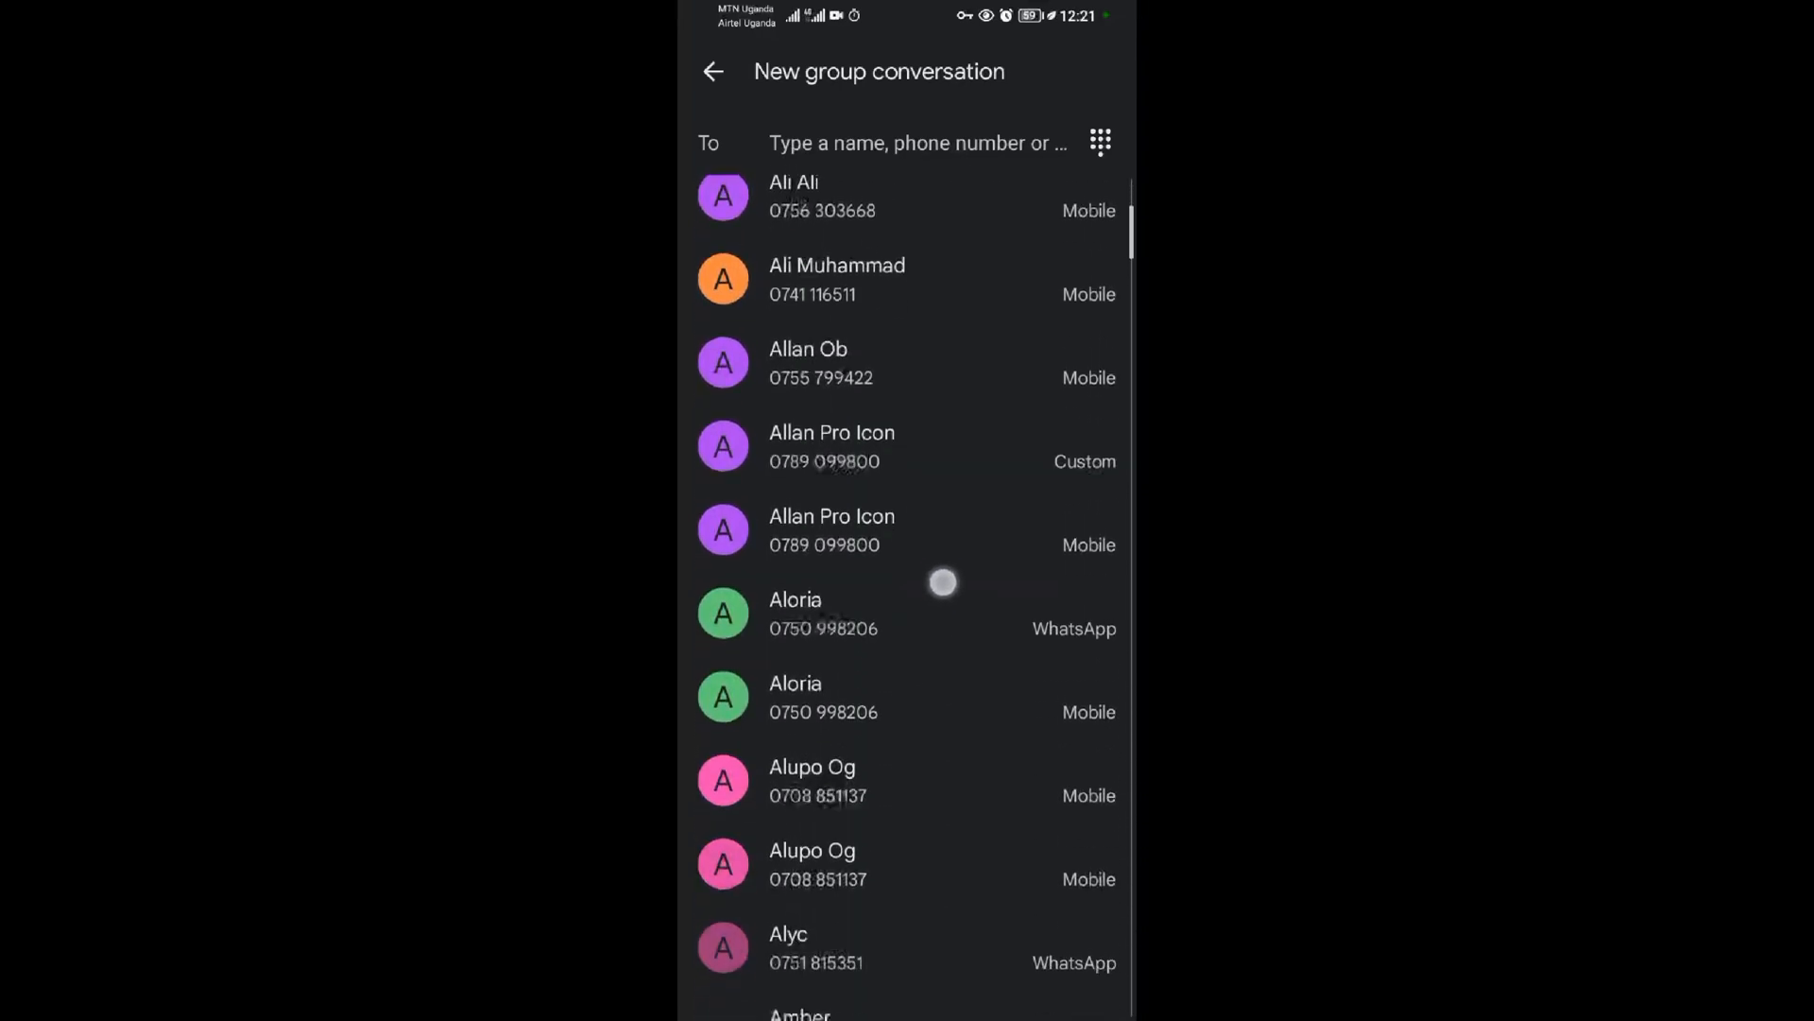
{"action": "scroll", "scroll_direction": "up", "scroll_amount": 3}
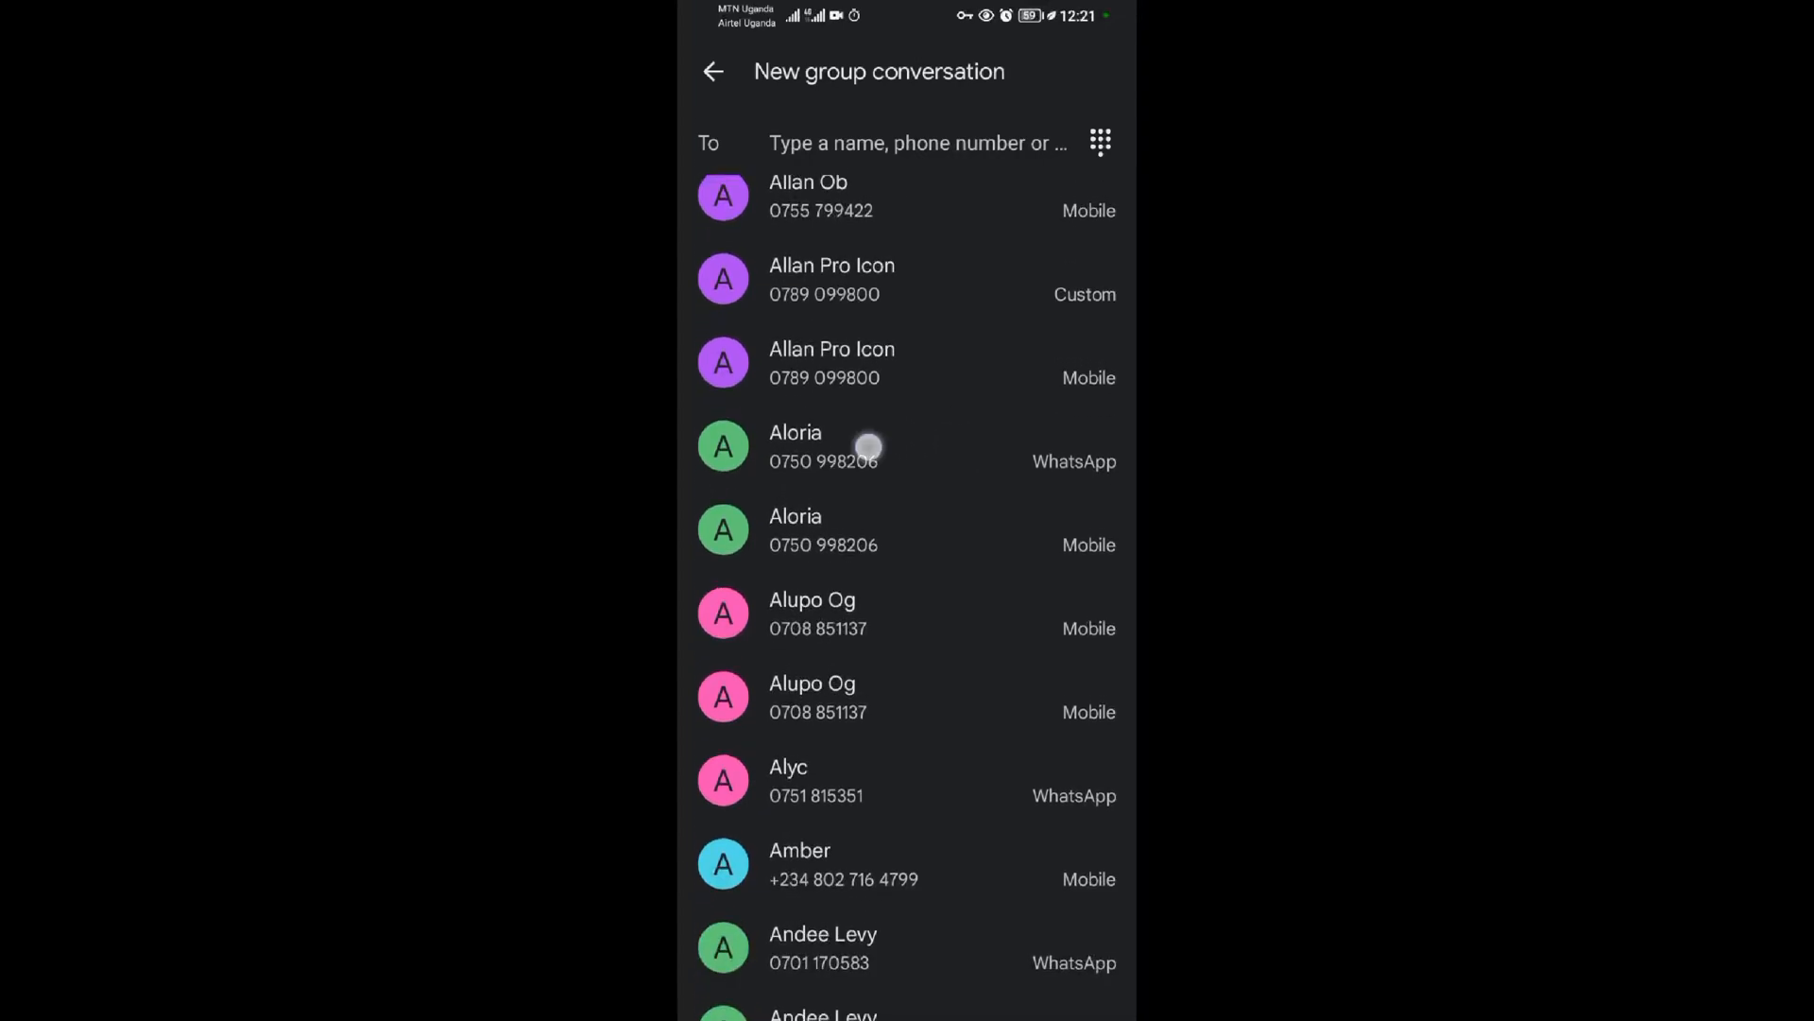
{"action": "left_click", "coordinate": [722, 446]}
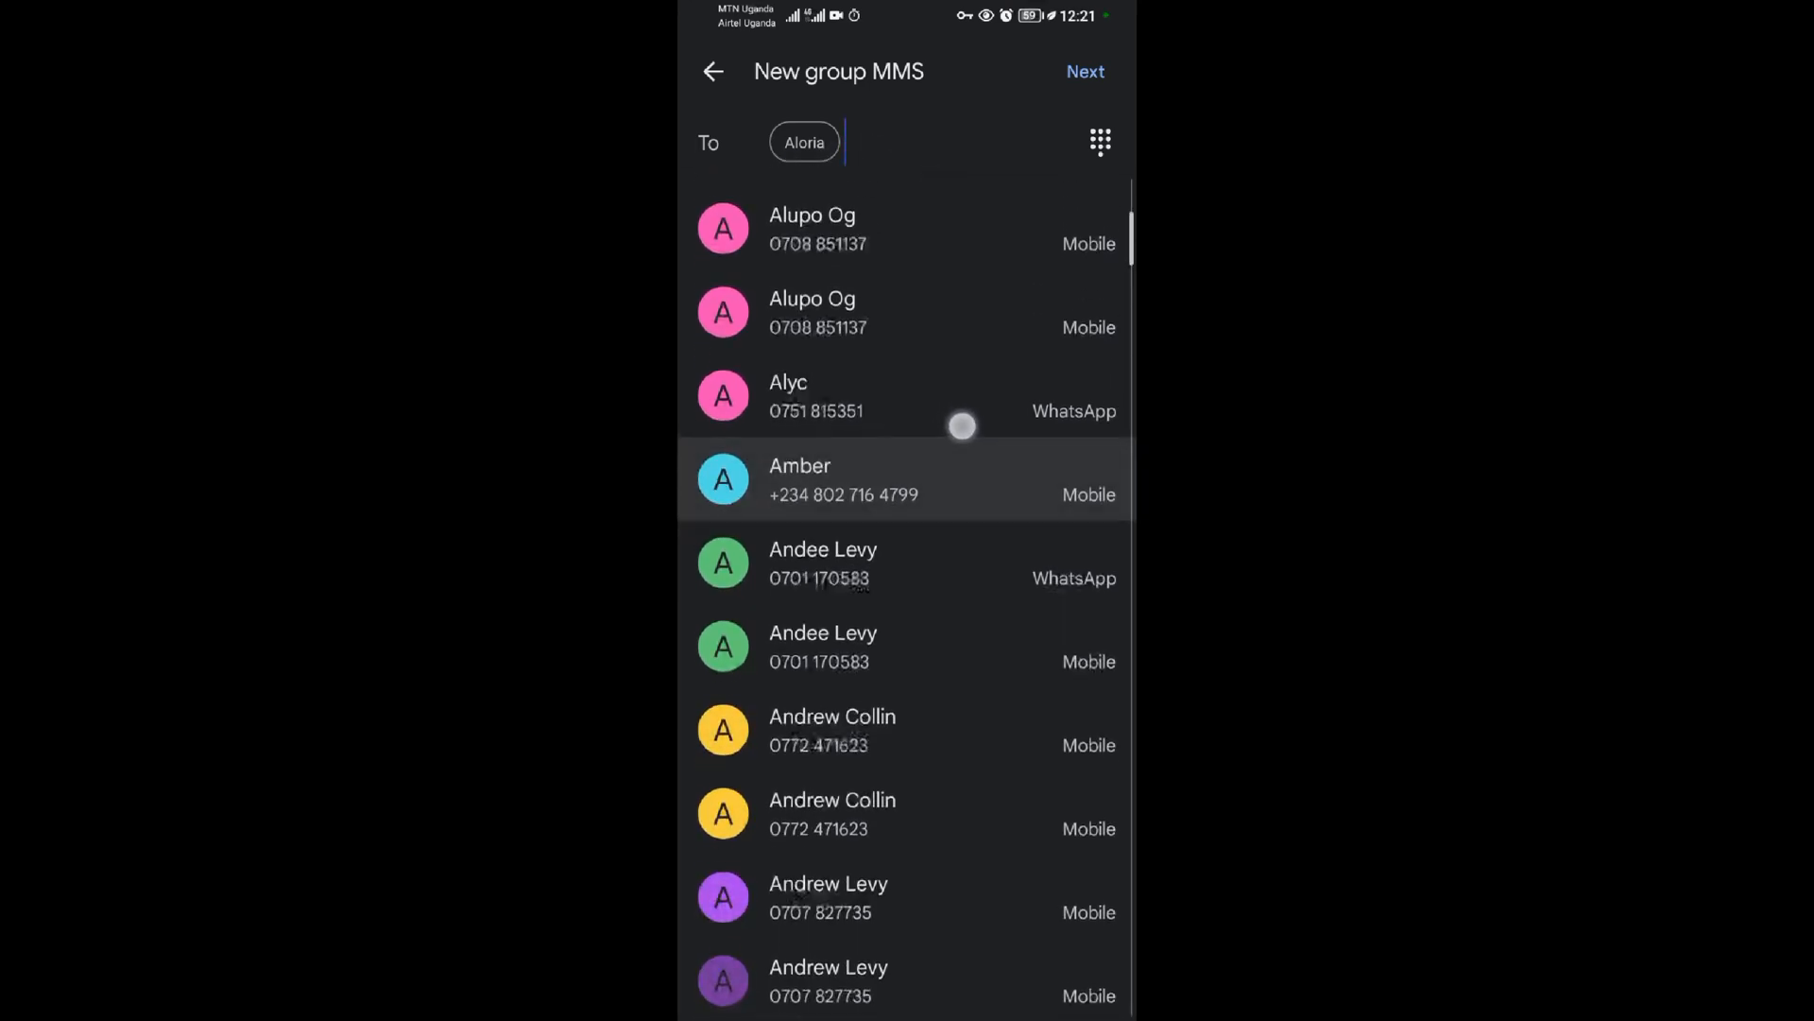
{"action": "scroll", "scroll_direction": "up", "scroll_amount": 3}
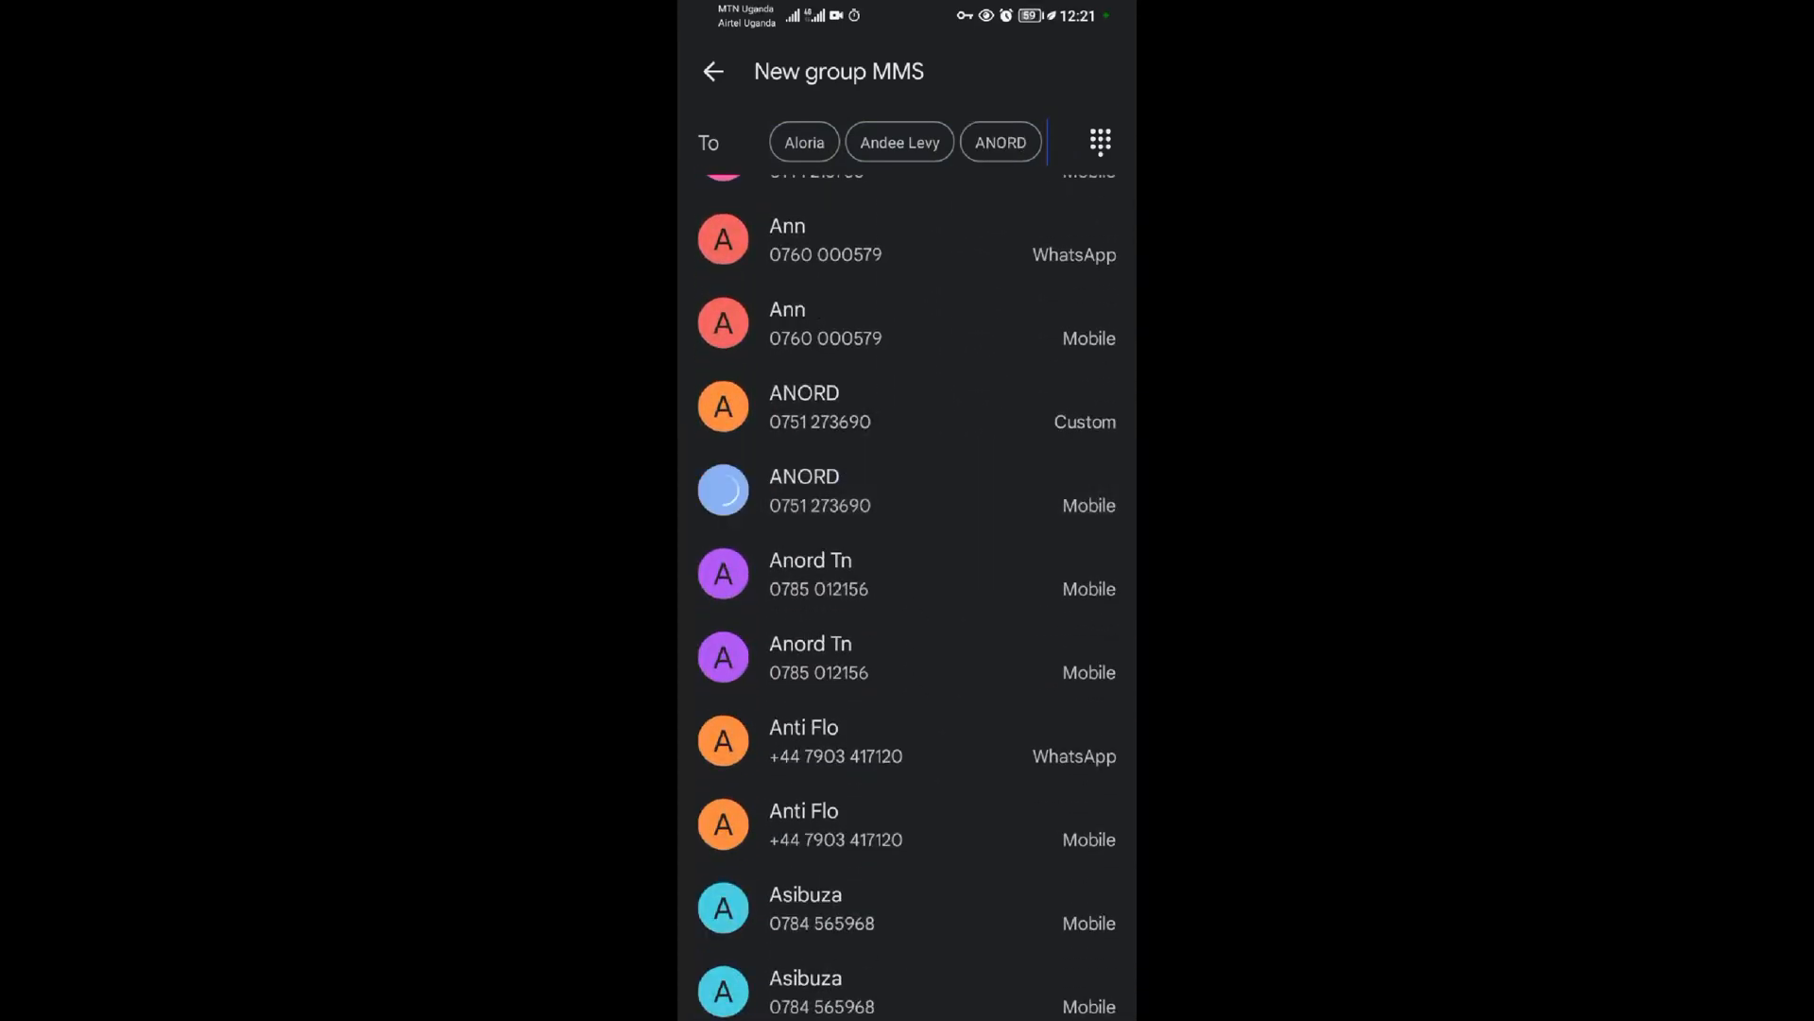
{"action": "left_click", "coordinate": [722, 489]}
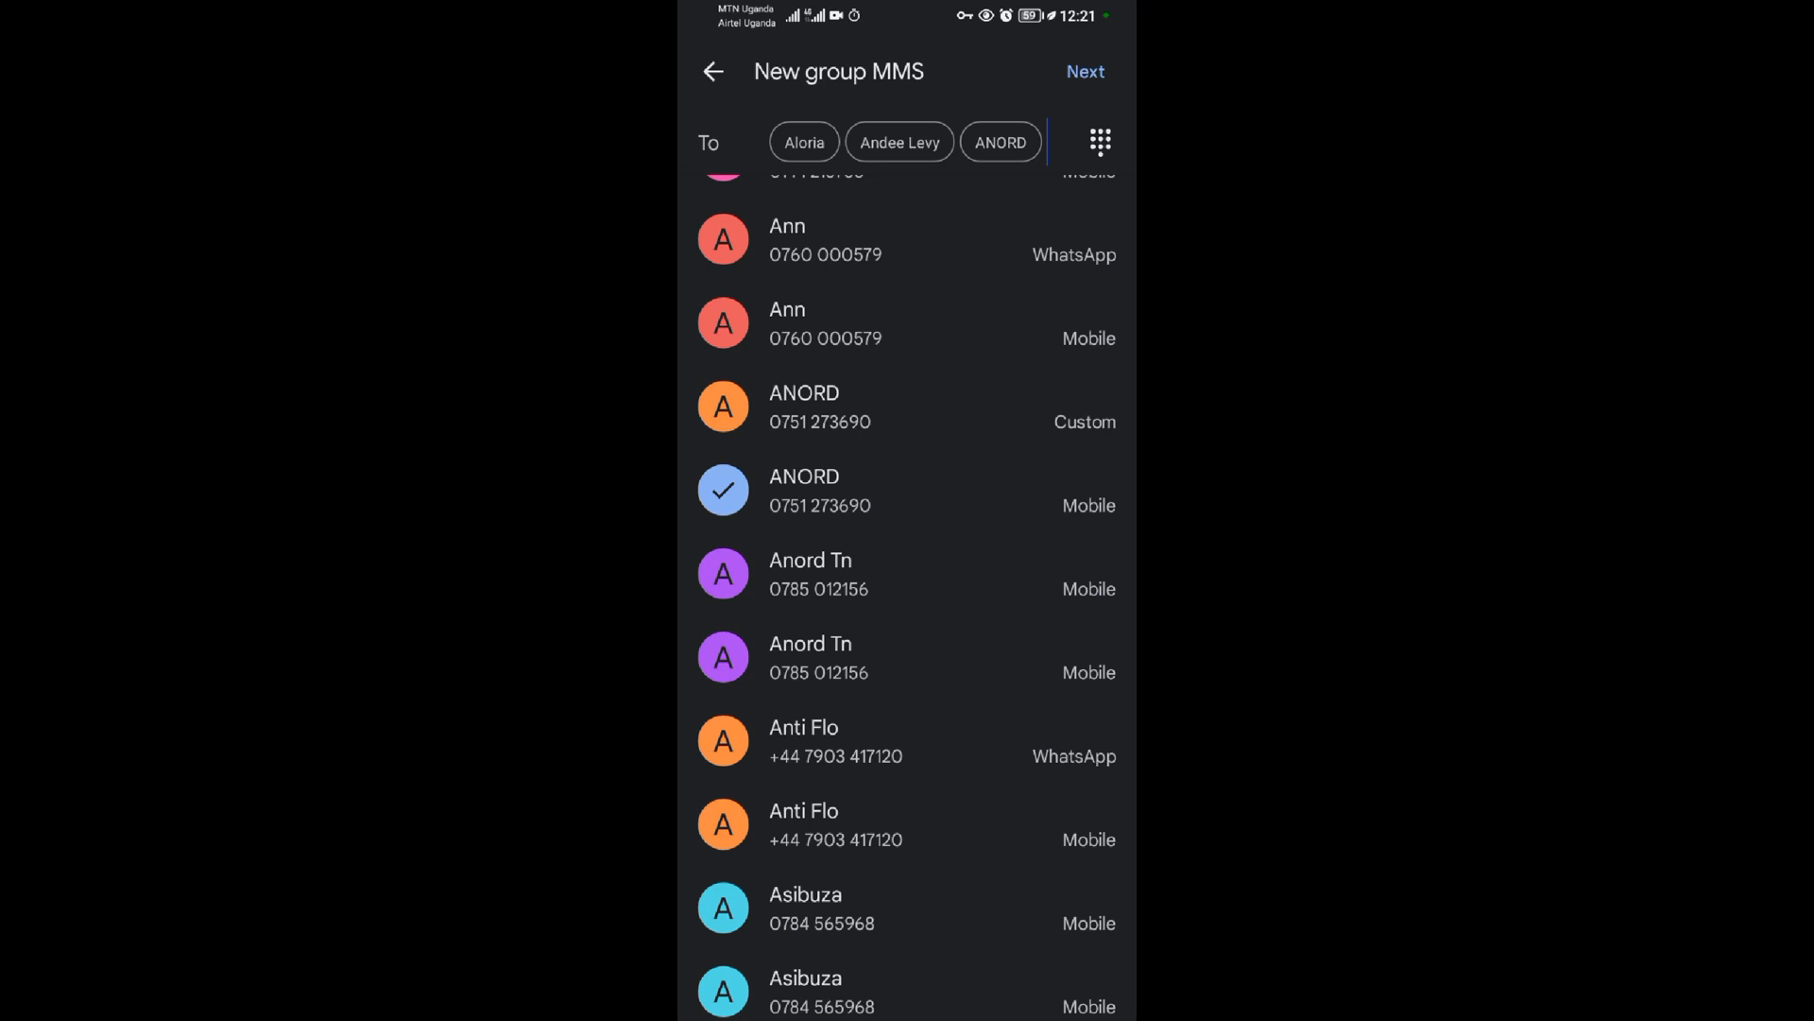
{"action": "left_click", "coordinate": [1085, 72]}
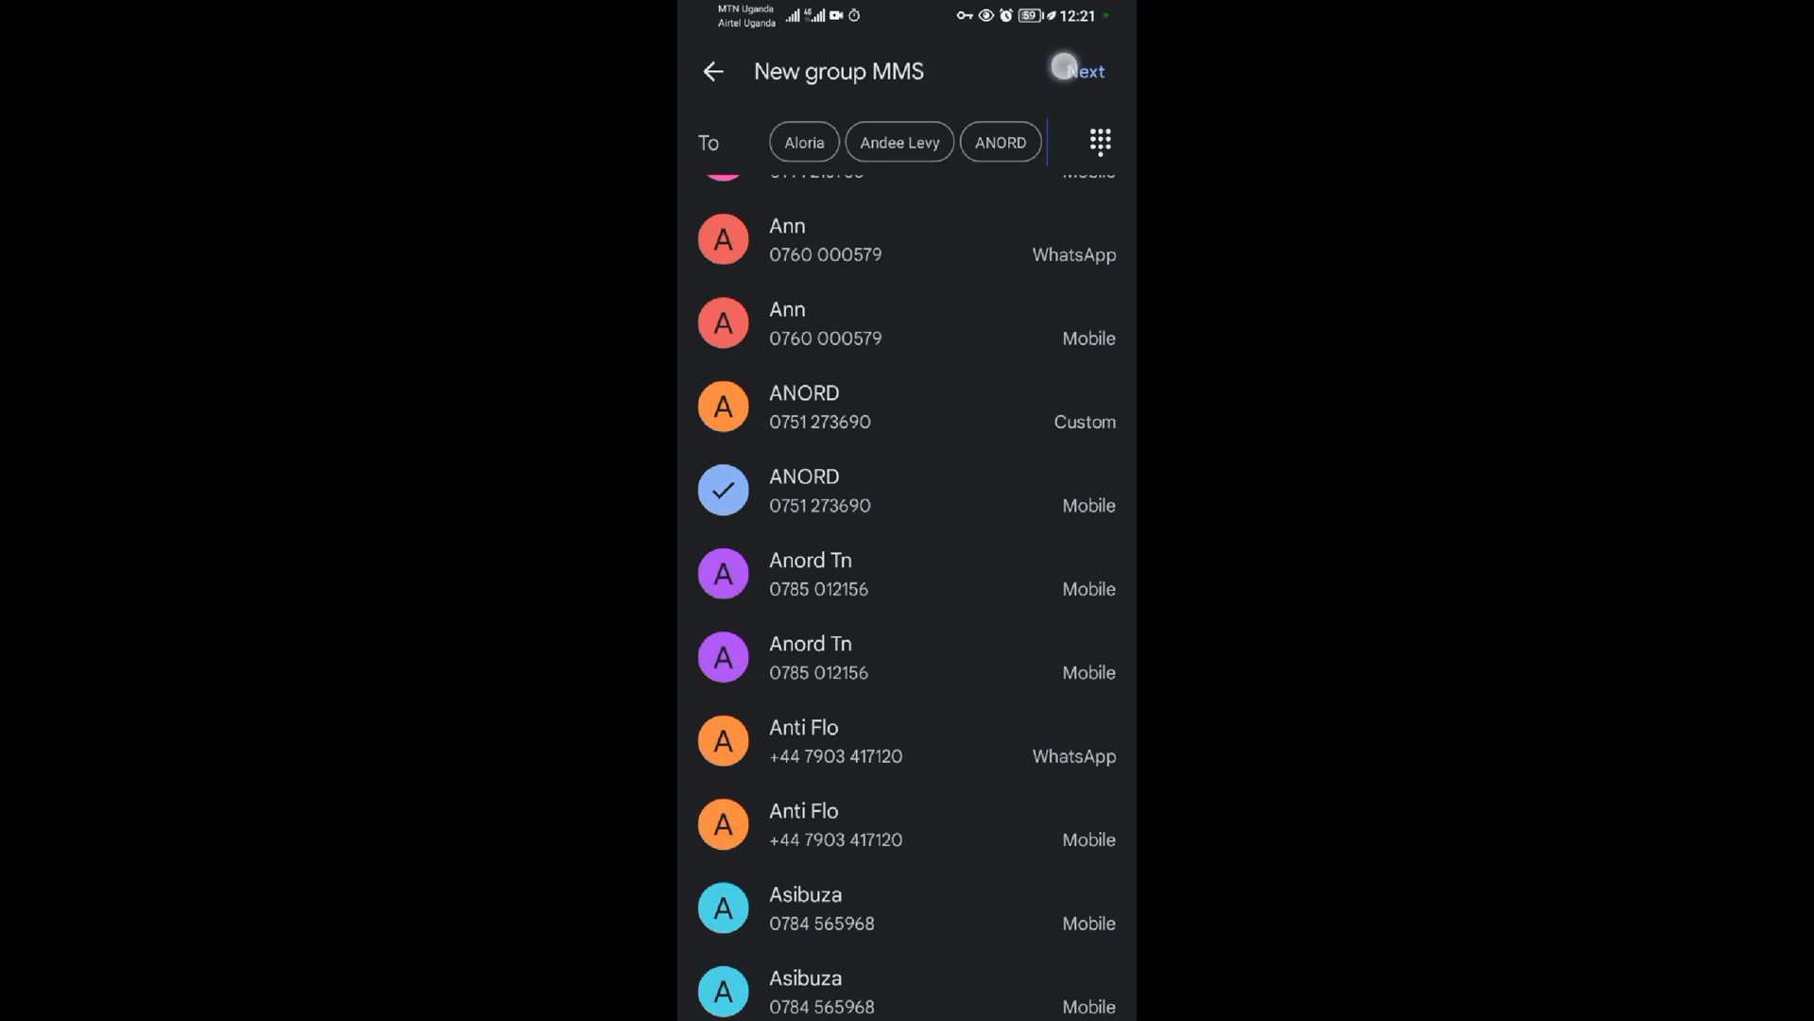
{"action": "left_click", "coordinate": [1079, 71]}
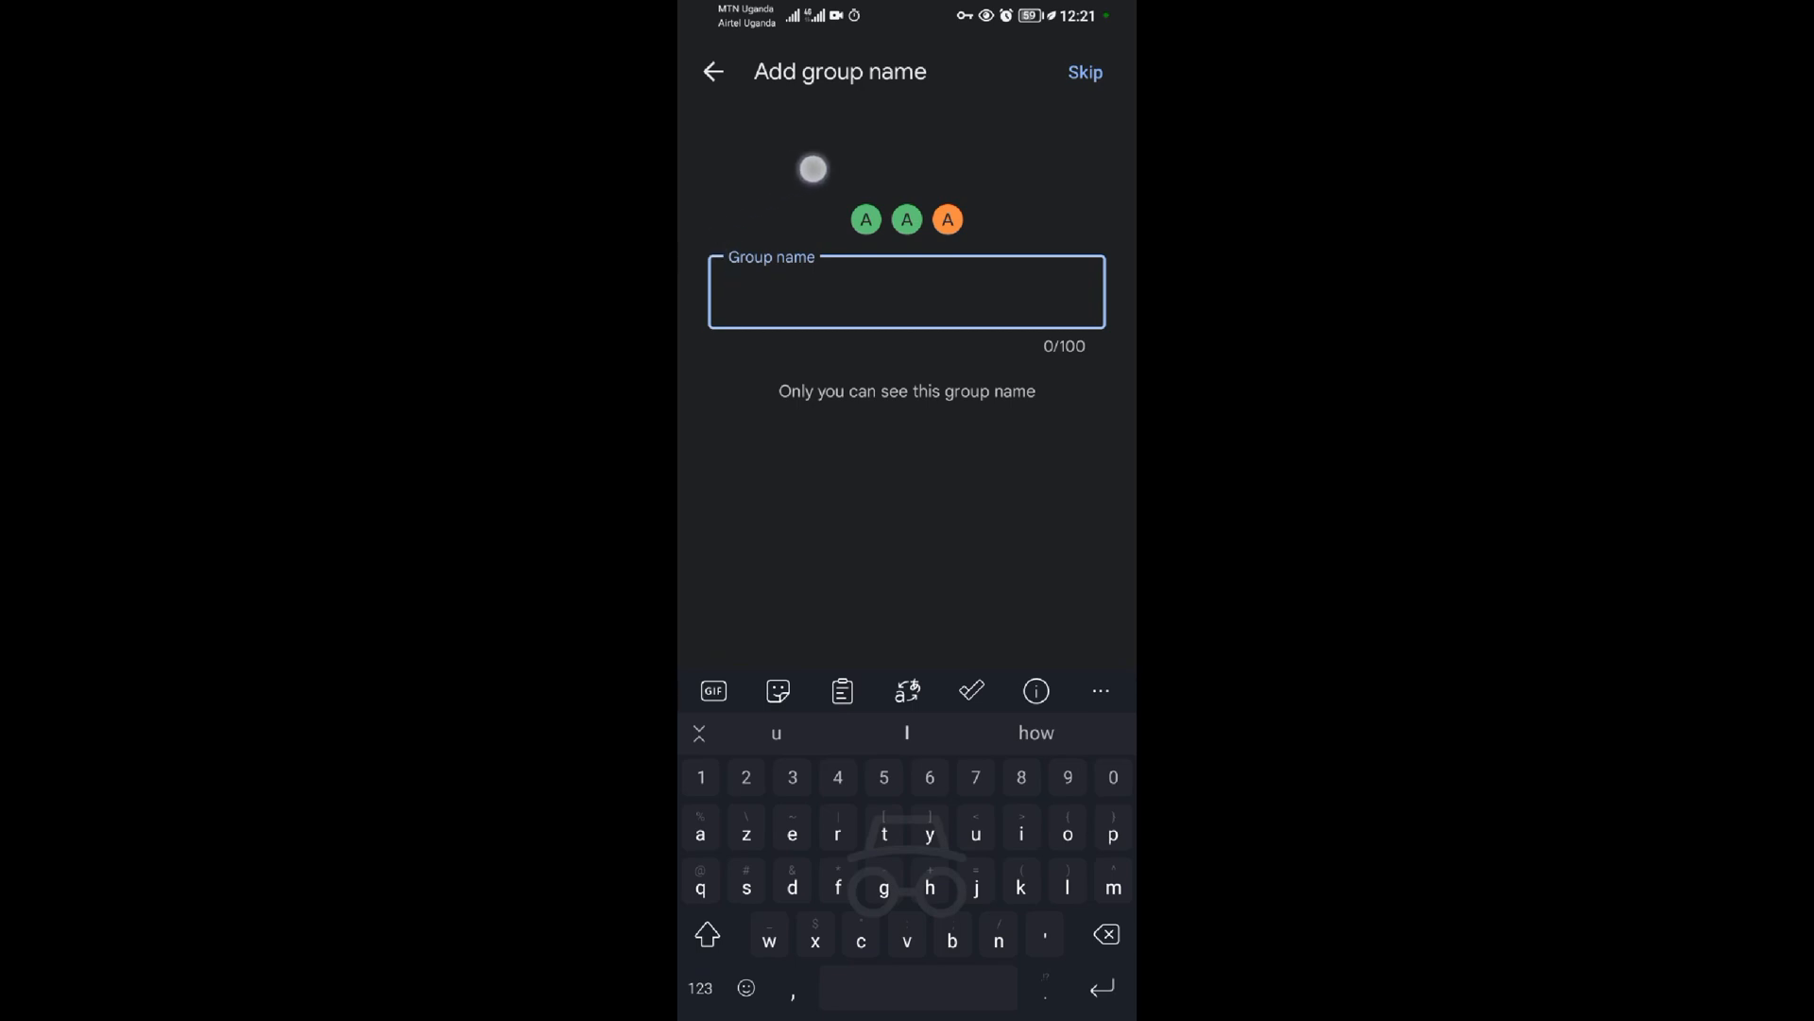
Enter the group name 'friend zone' using the keyboard's 'zone' suggestion
{"action": "type", "text": "f"}
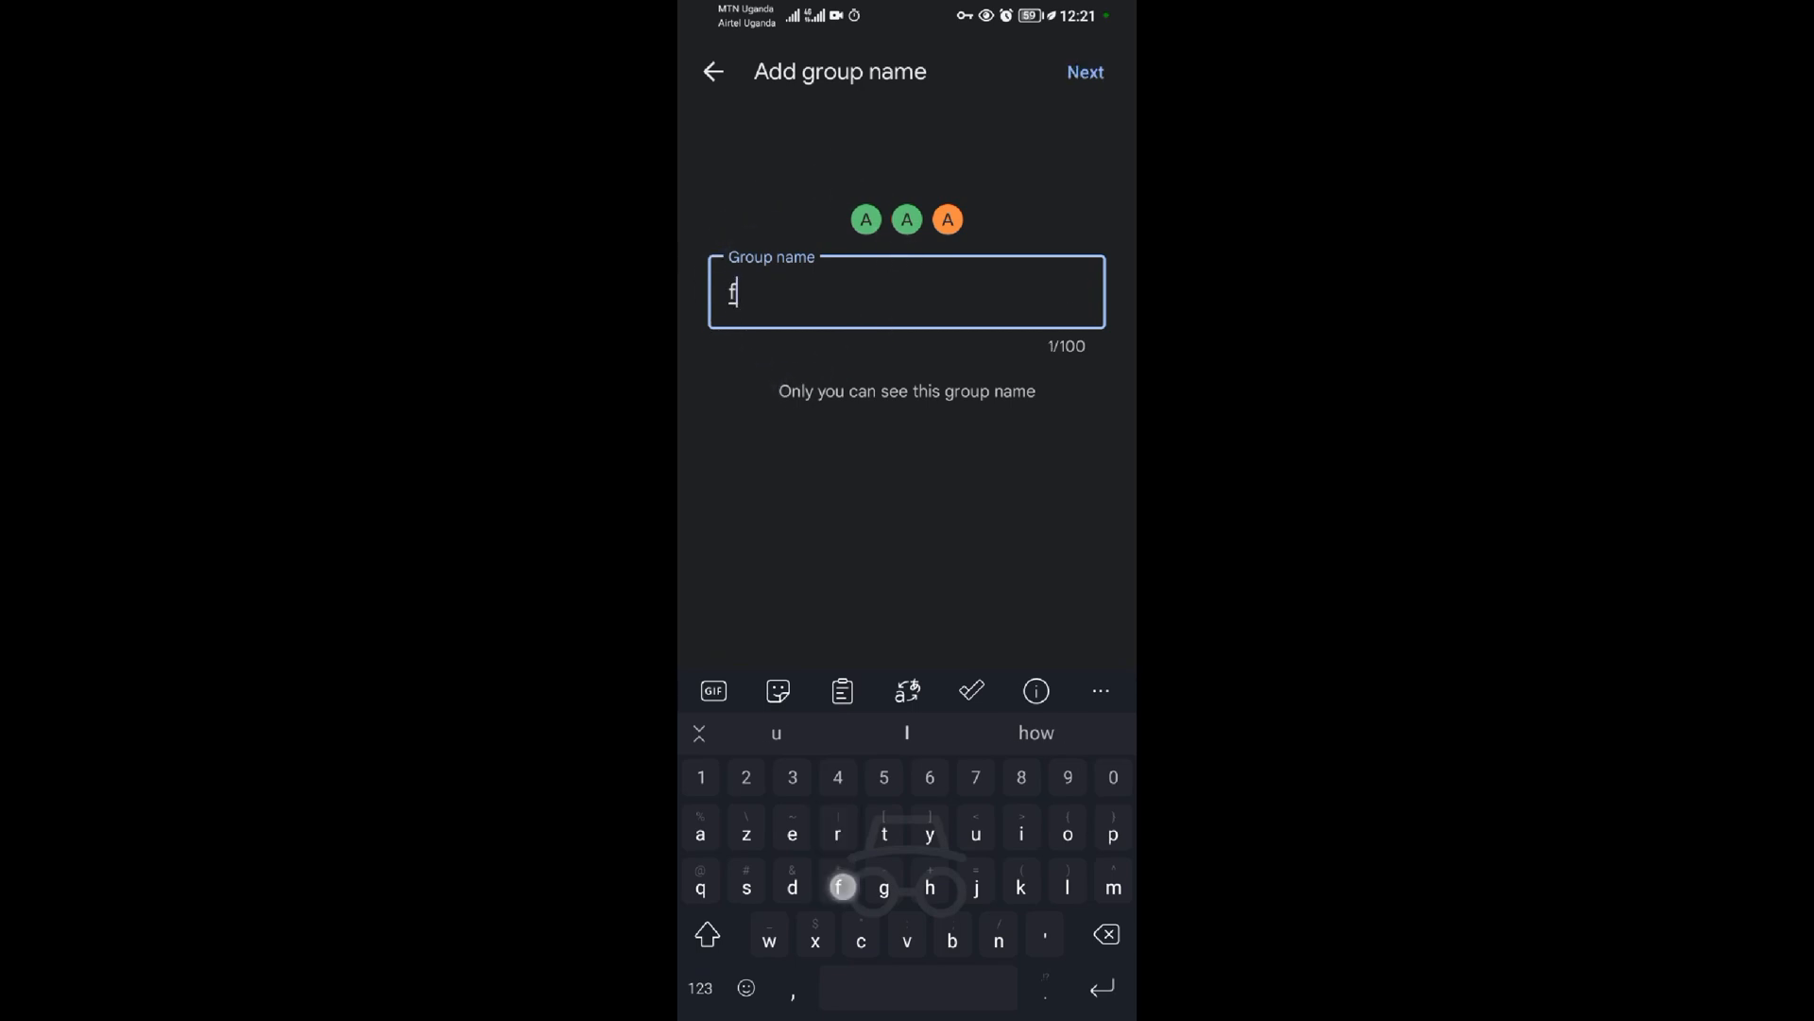
{"action": "type", "text": "rie"}
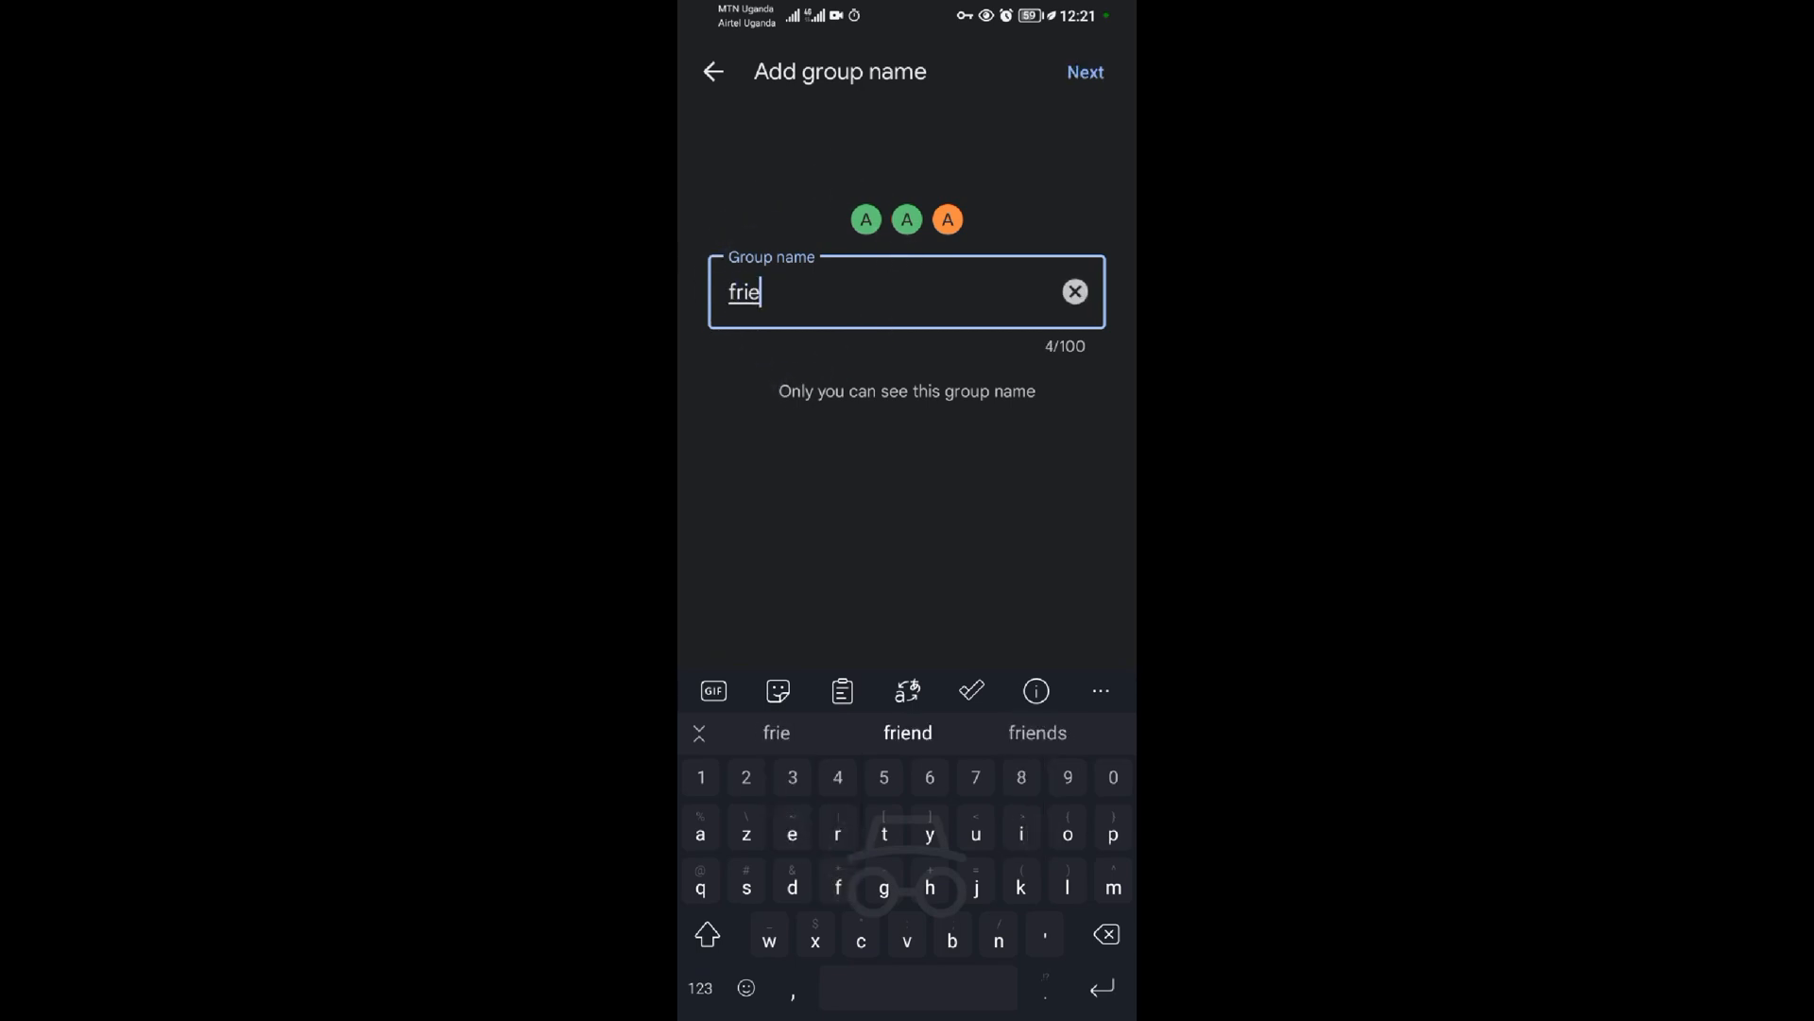
{"action": "type", "text": "nd z"}
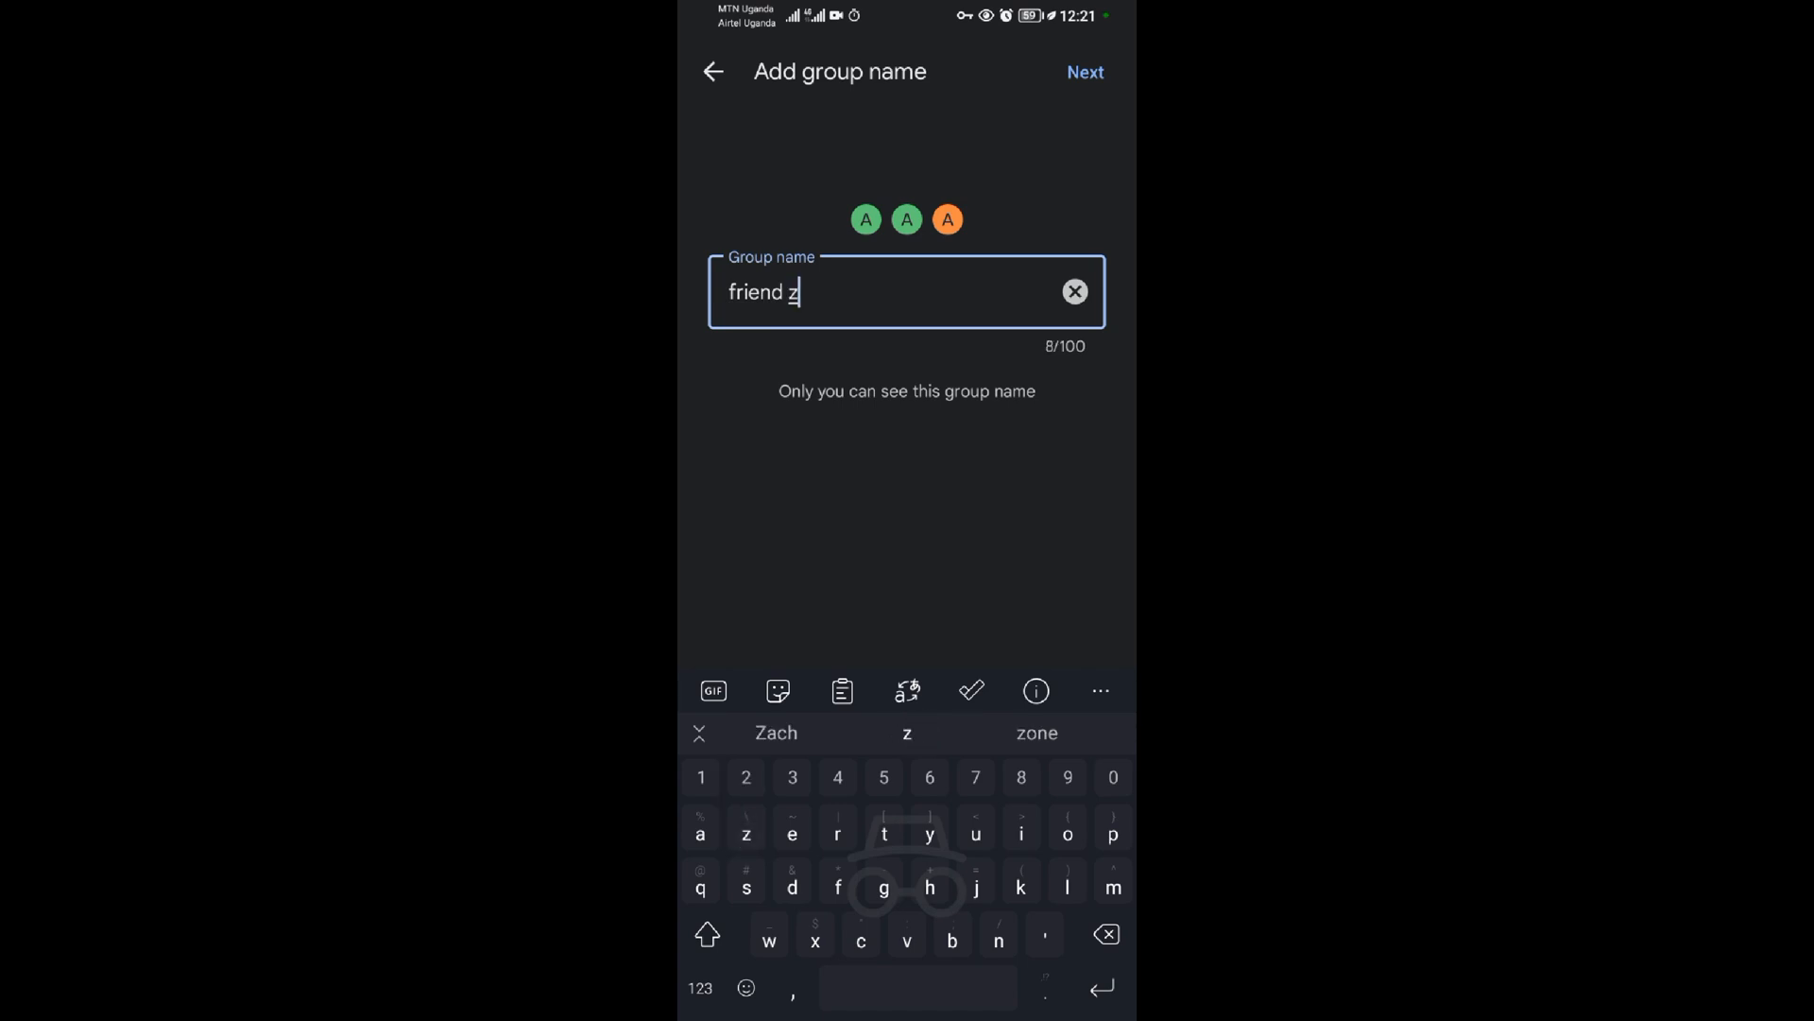
{"action": "left_click", "coordinate": [906, 734]}
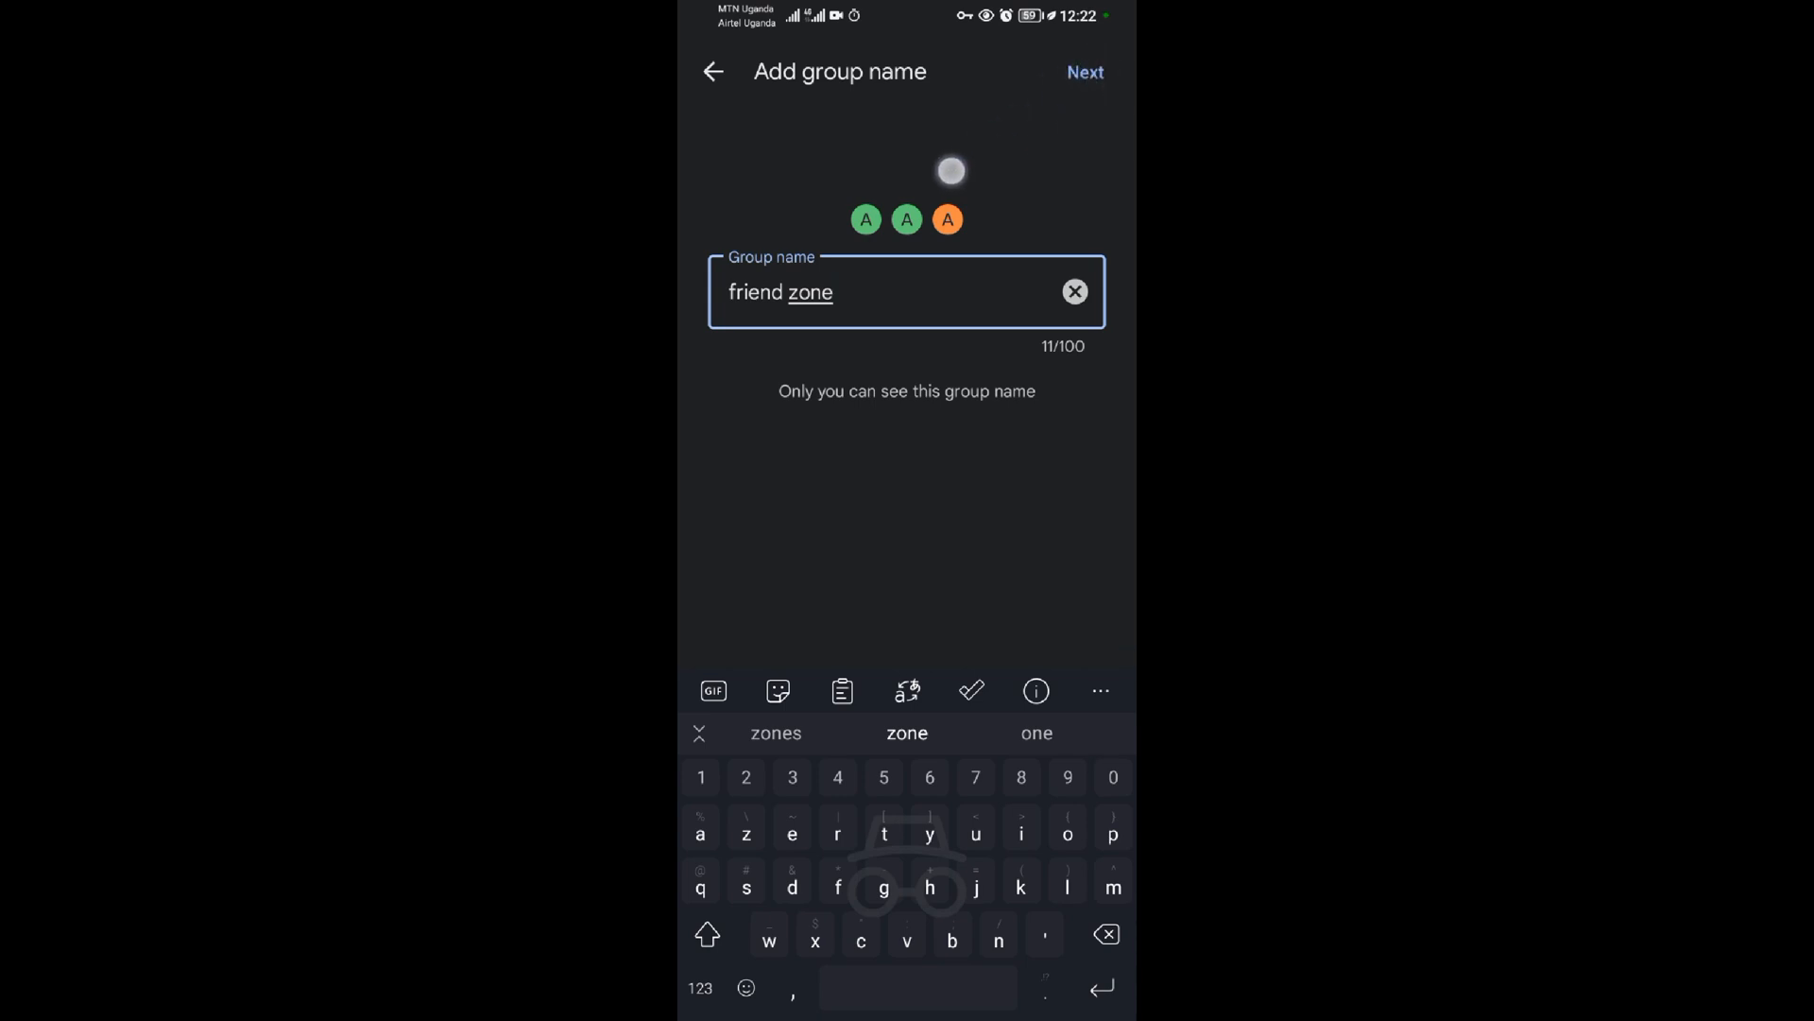
{"action": "left_click", "coordinate": [1085, 72]}
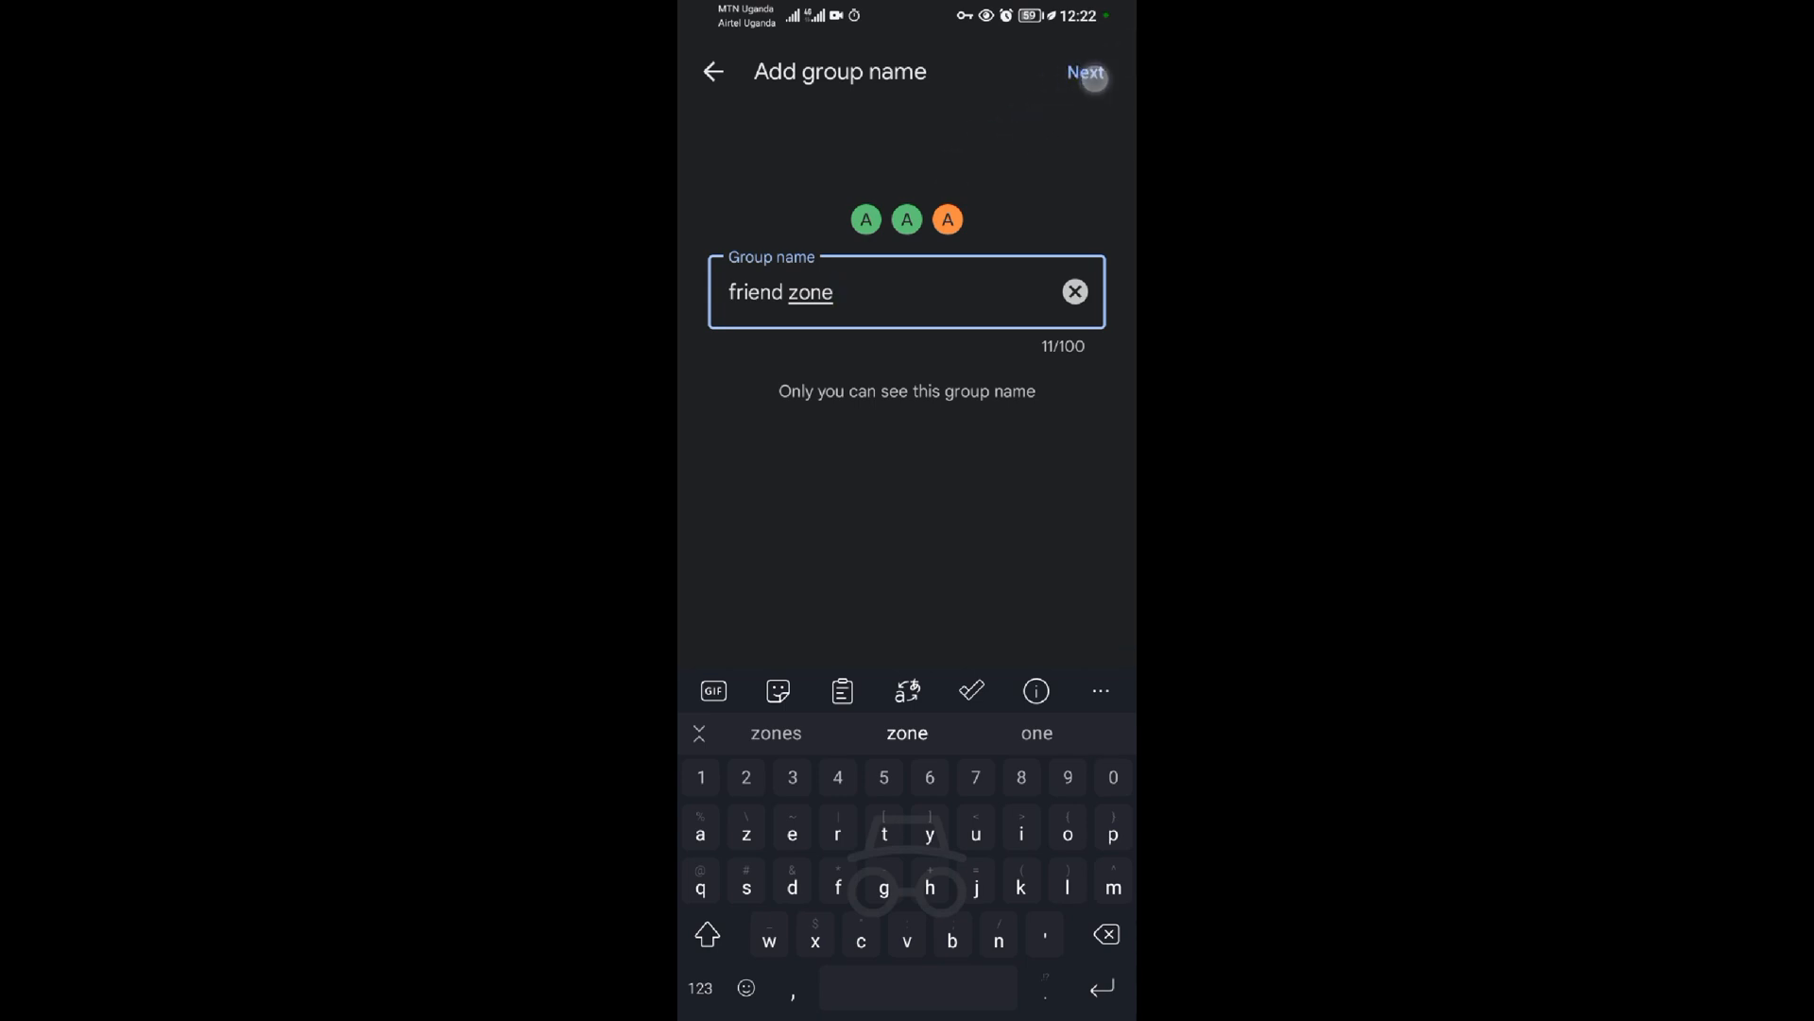
Create the 'friend zone' group and write 'Hello' in its message box, unsent
{"action": "left_click", "coordinate": [1085, 72]}
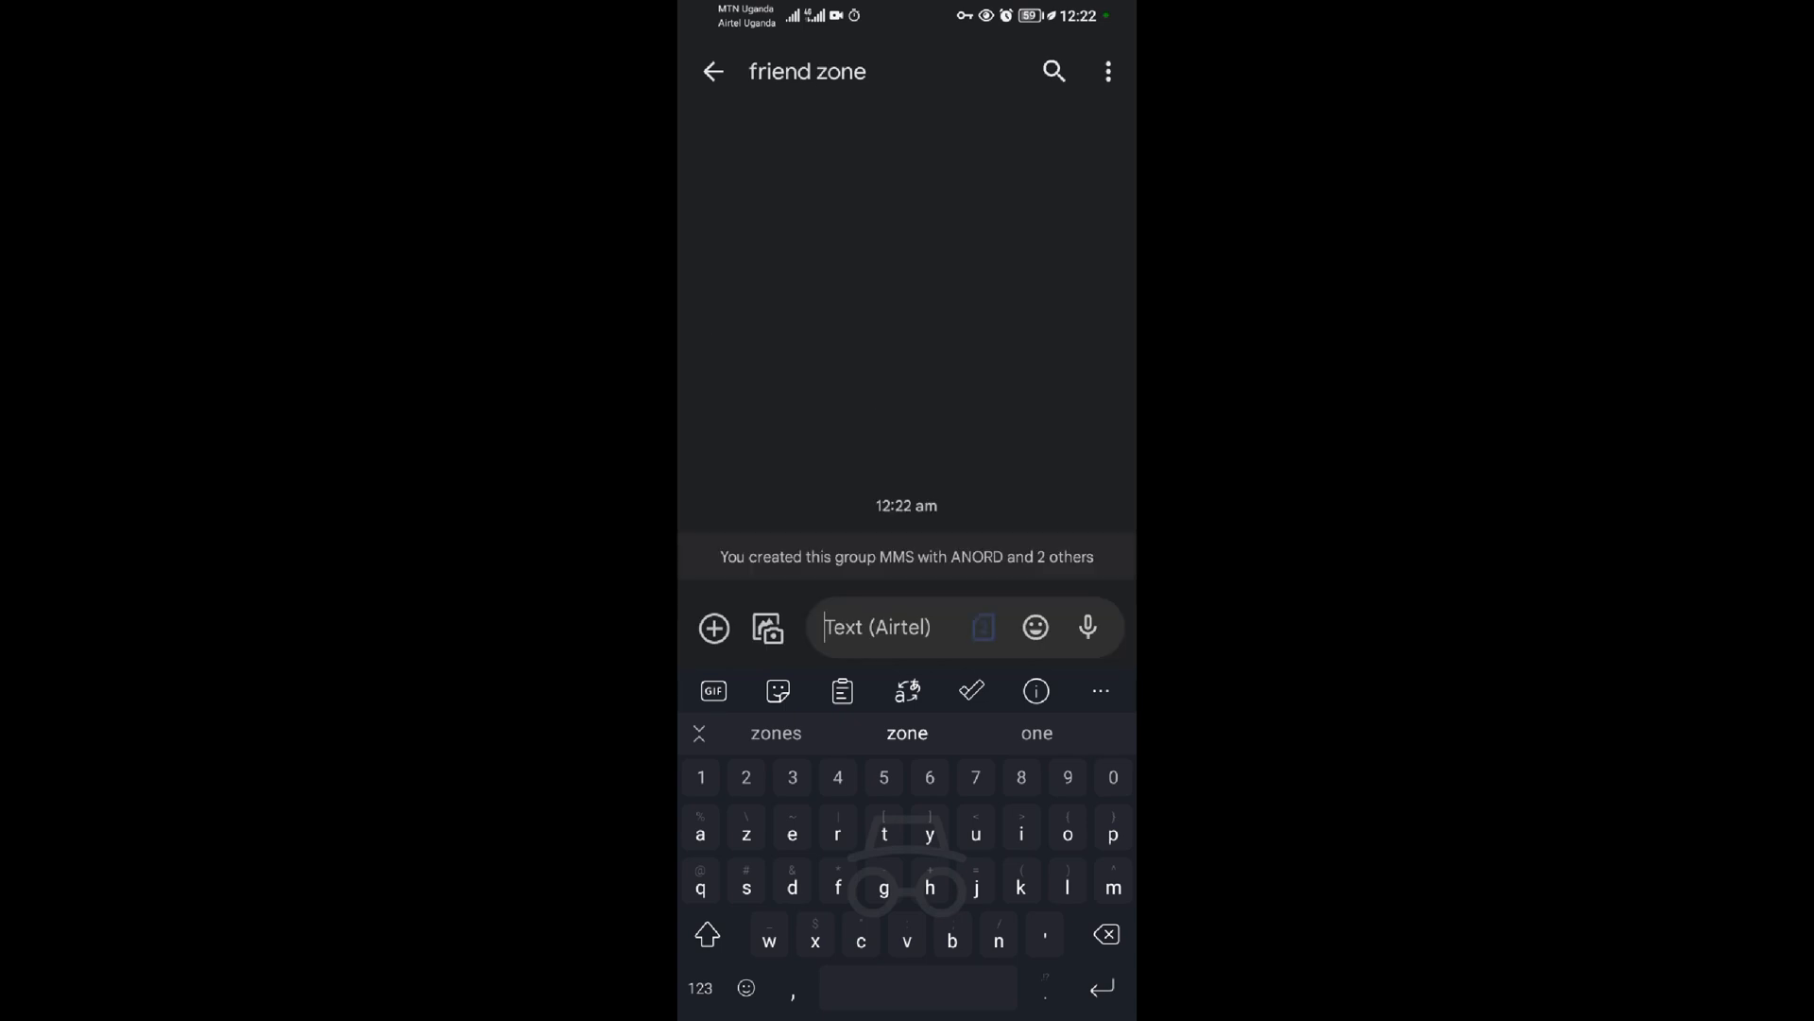
{"action": "left_click", "coordinate": [704, 933]}
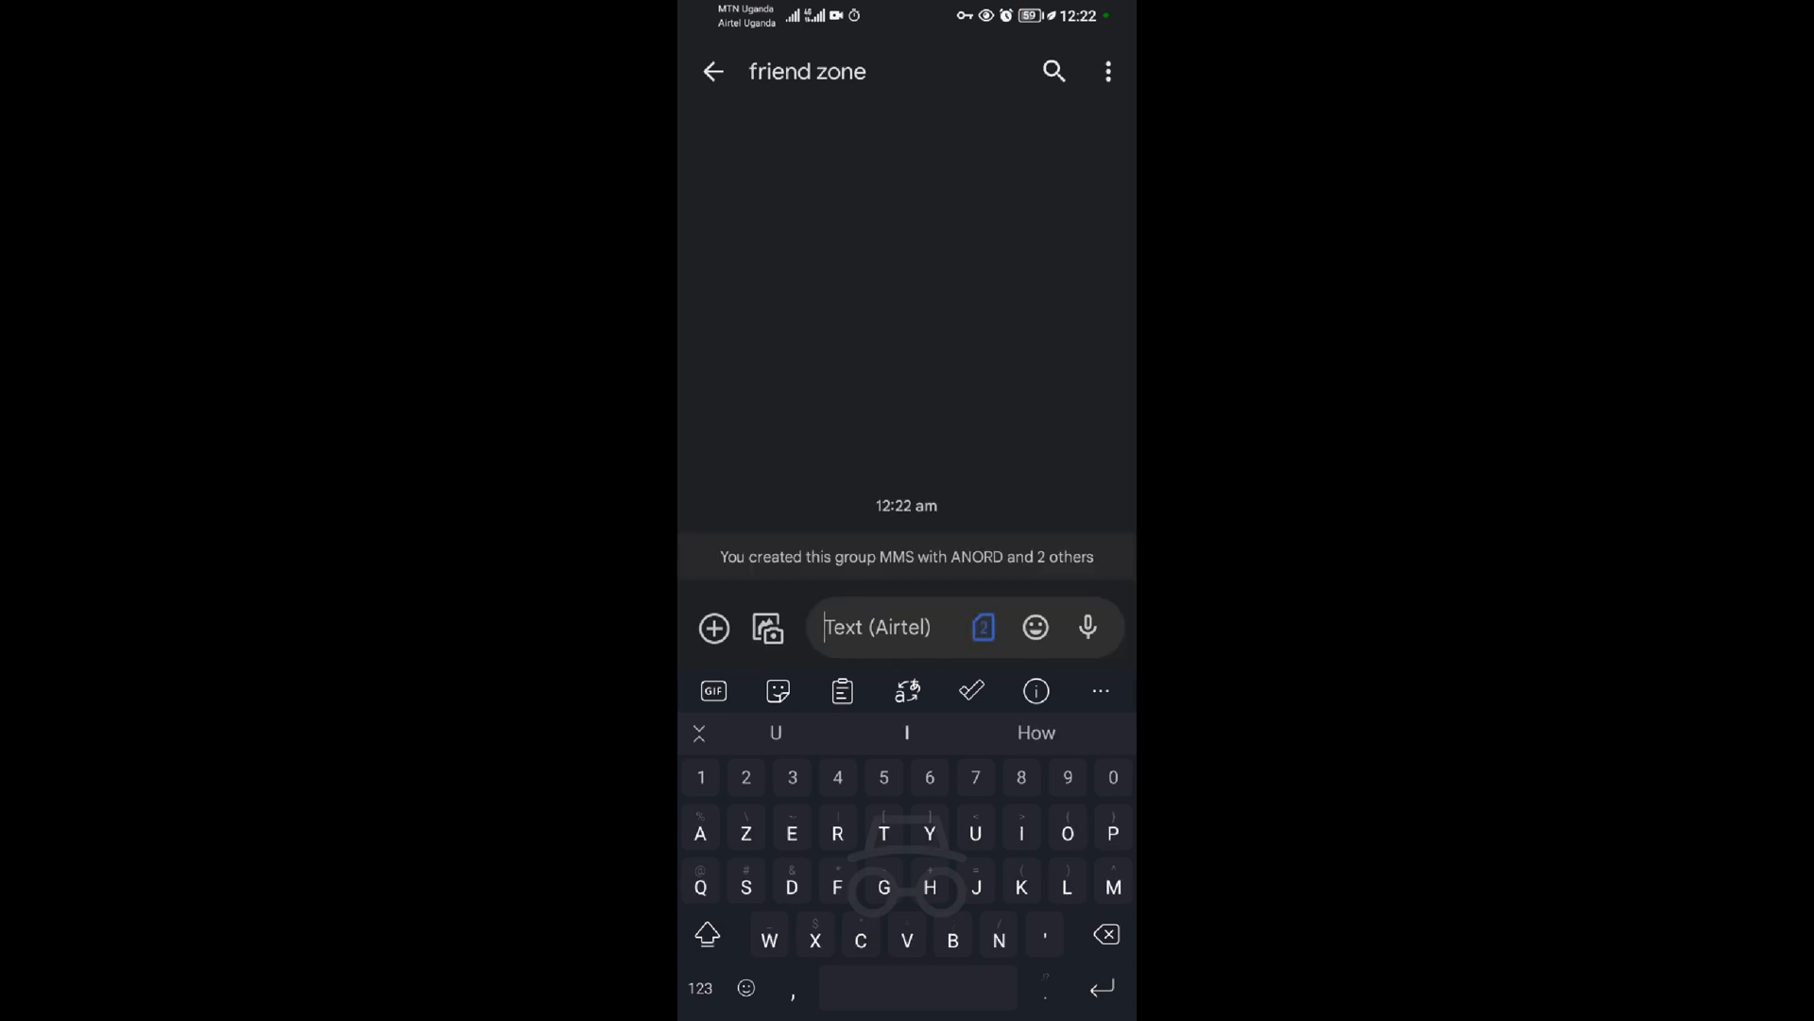
{"action": "type", "text": "Hello"}
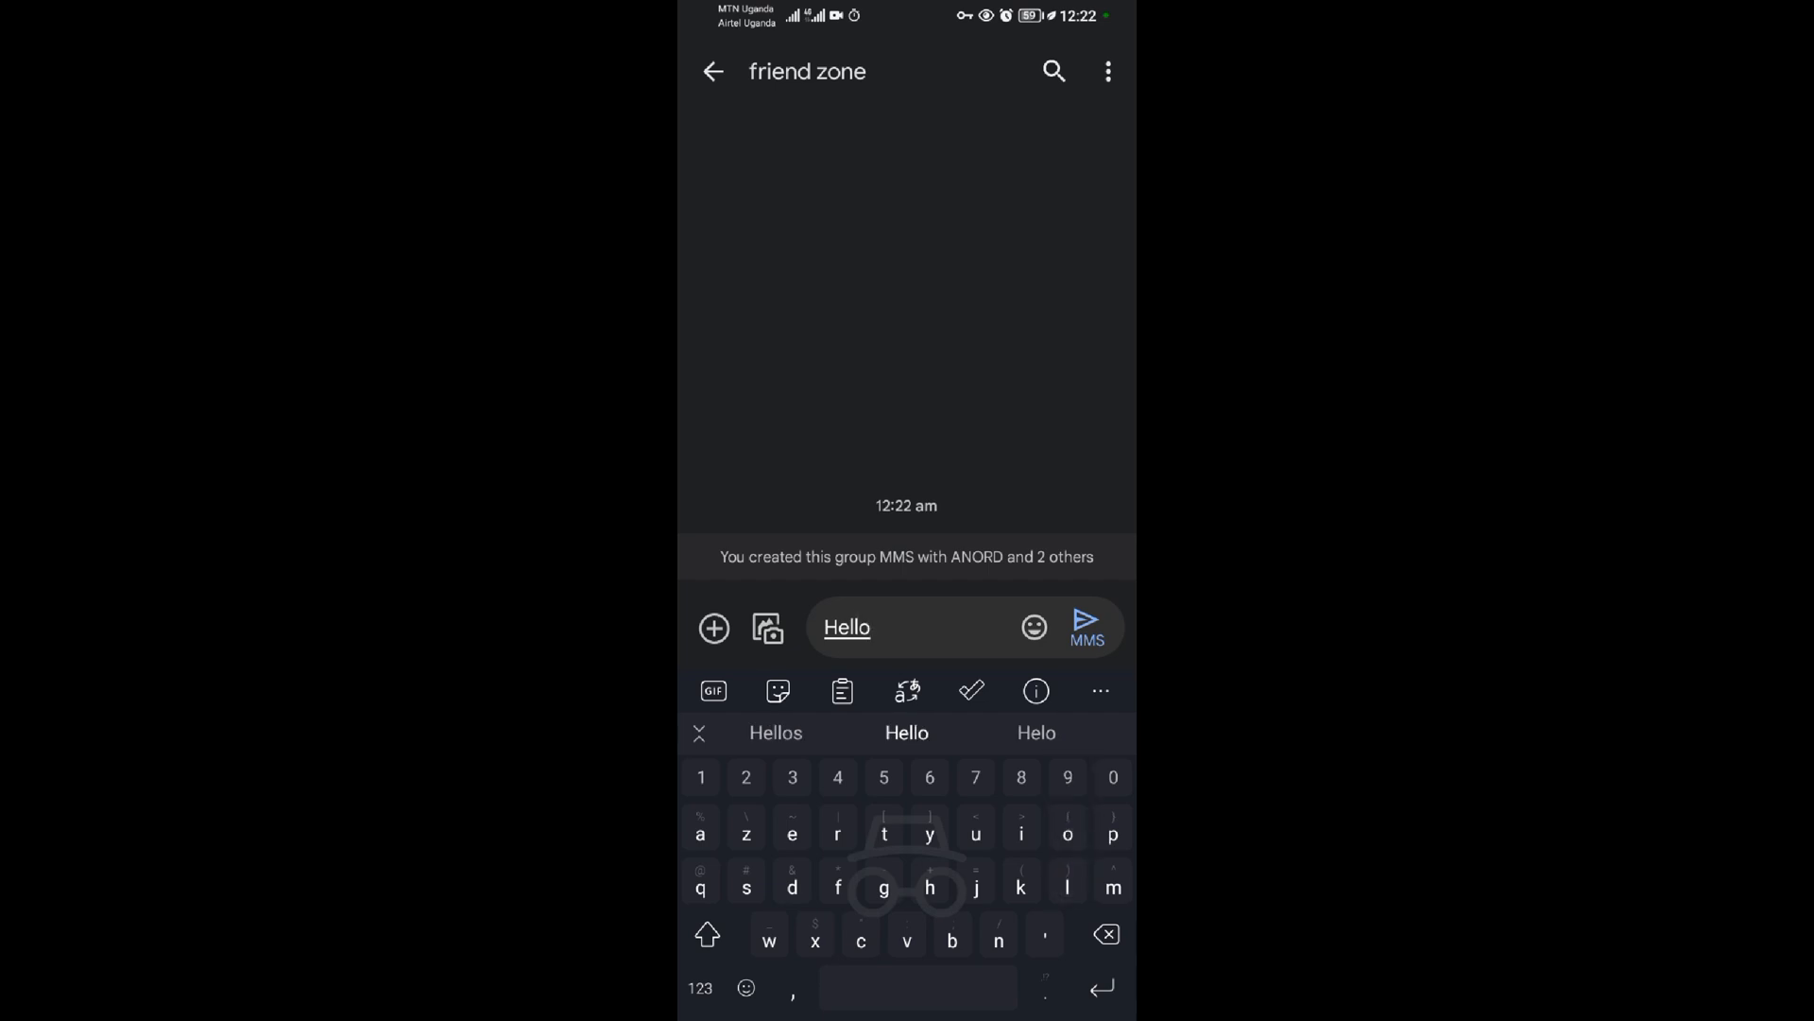